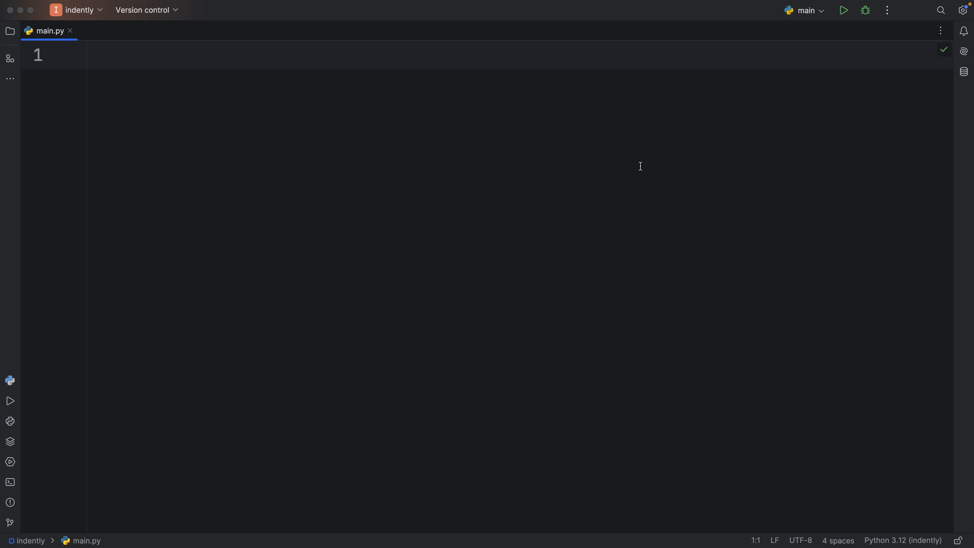
Step: Show the earlier failed run's traceback and highlight 'NoneType' in the TypeError line
click(843, 10)
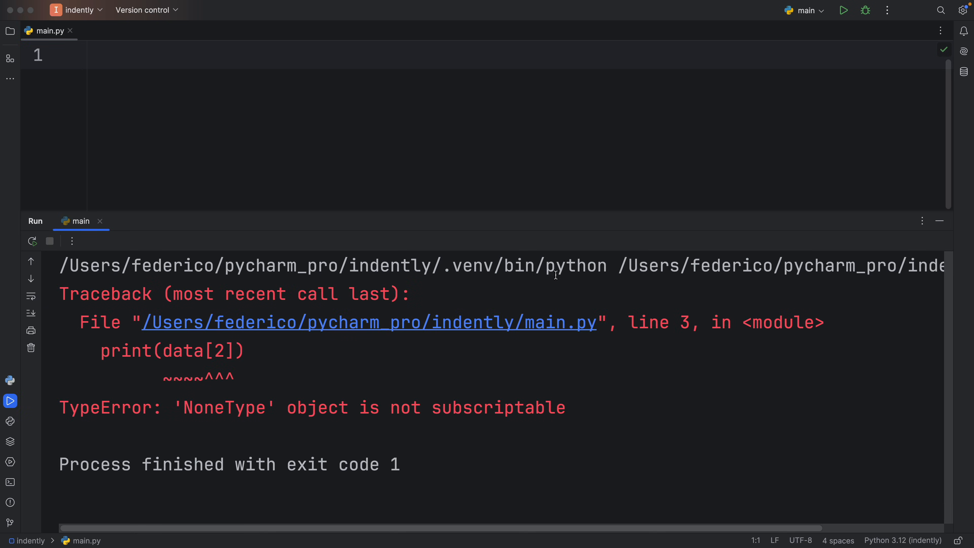
drag(152, 408, 287, 408)
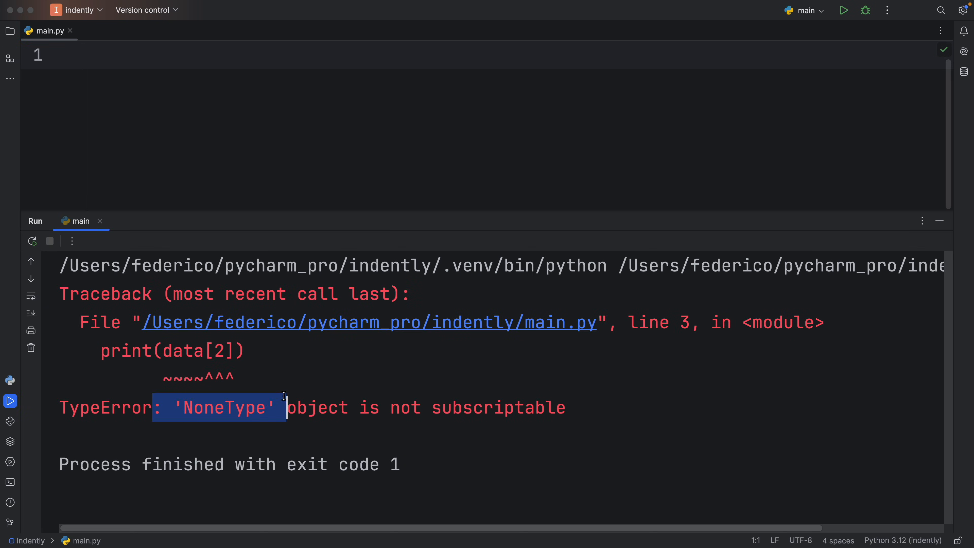
mouse_move(420, 405)
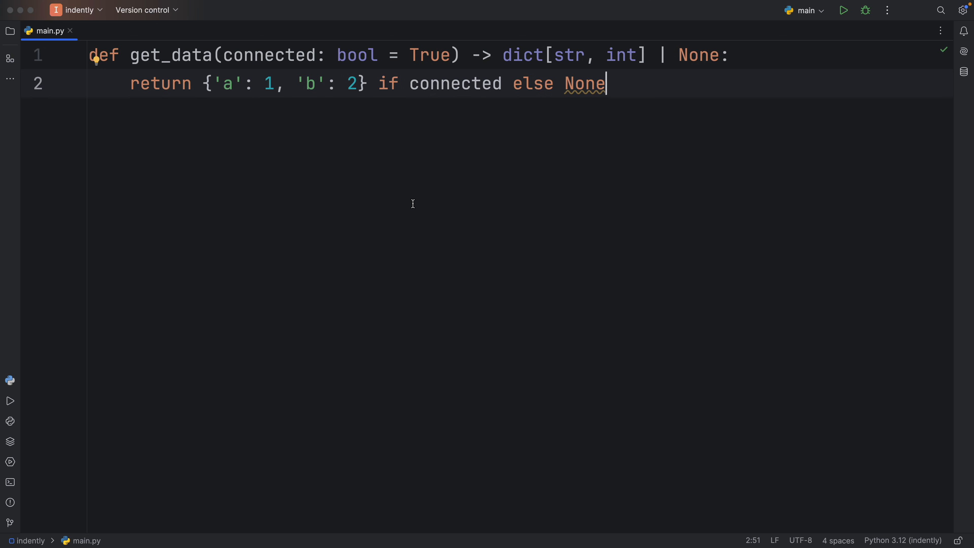
Step: Highlight get_data's name, its dict[str, int] | None return annotation and the returned dictionary
double_click(171, 55)
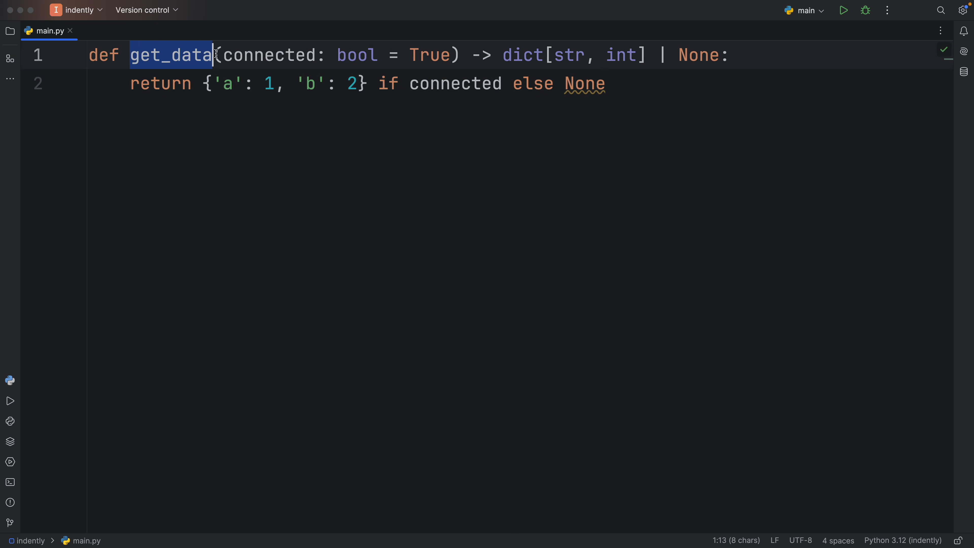
double_click(269, 55)
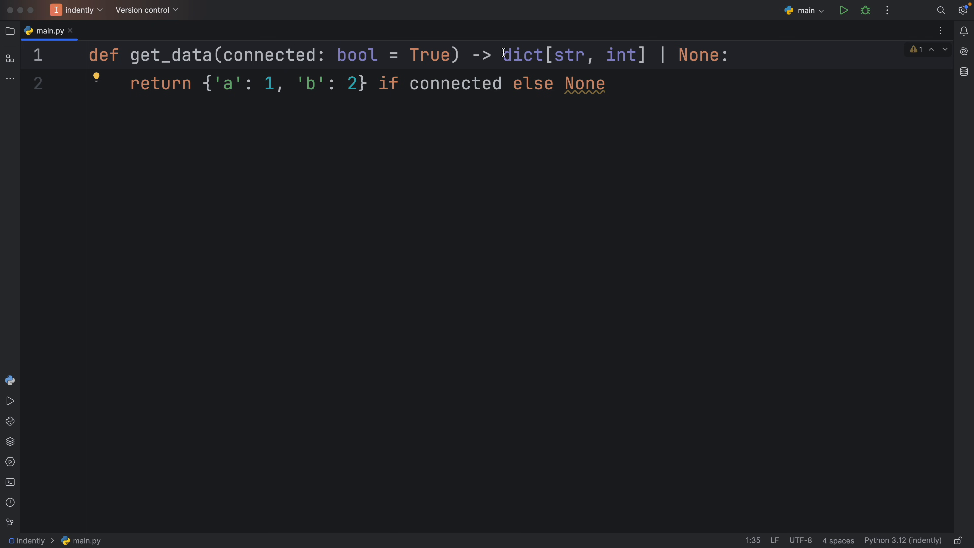
drag(504, 55, 656, 55)
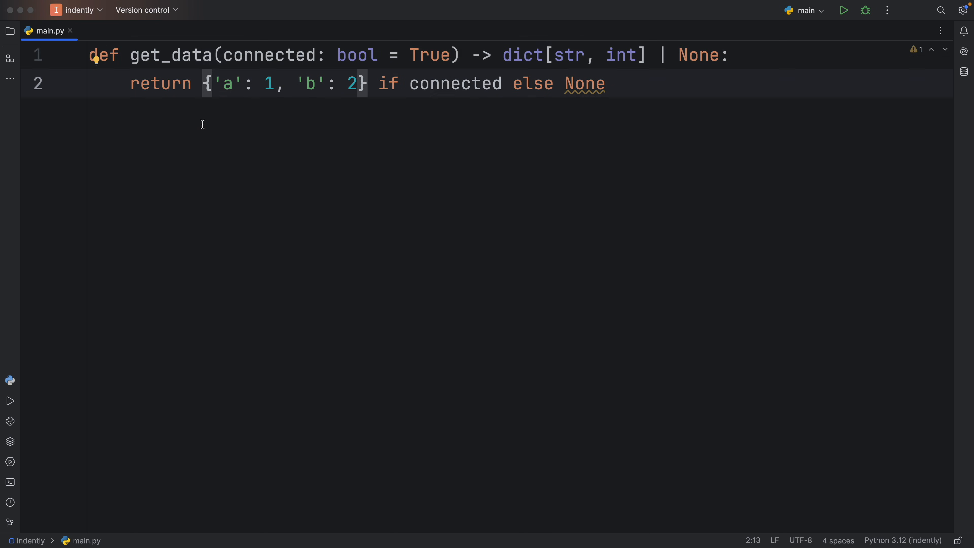
drag(205, 83, 280, 84)
text(def main() -> None:)
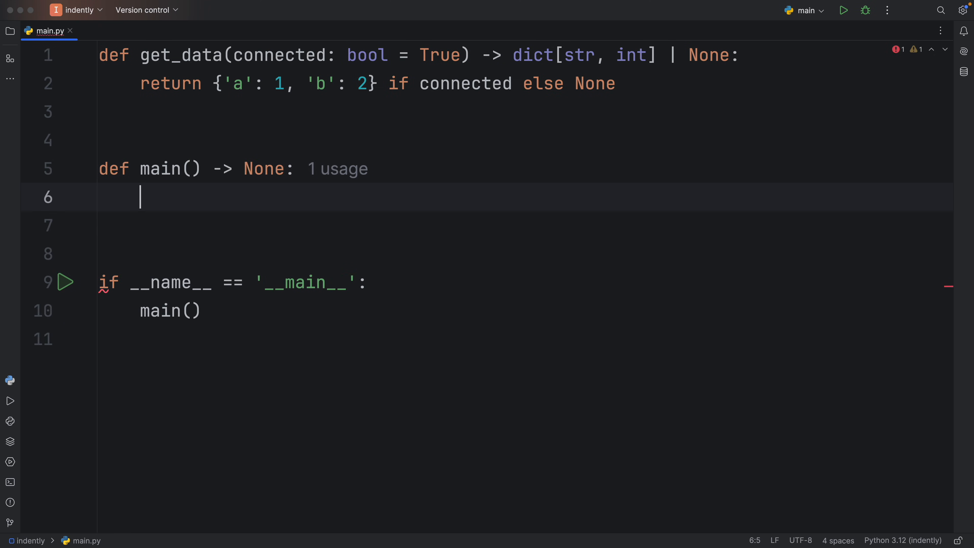
Step: In main, assign data: dict[str, int] | None = get_data()
text(da)
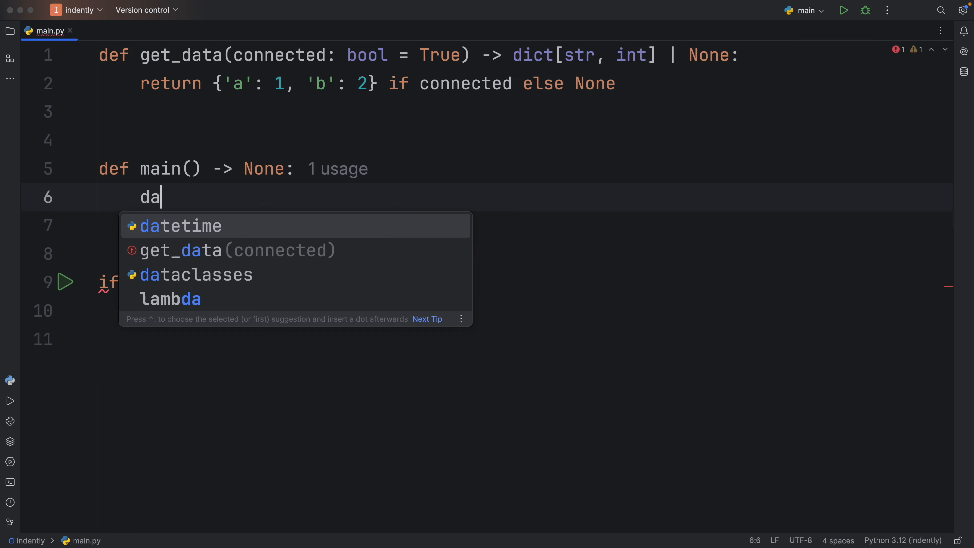
text(ta:)
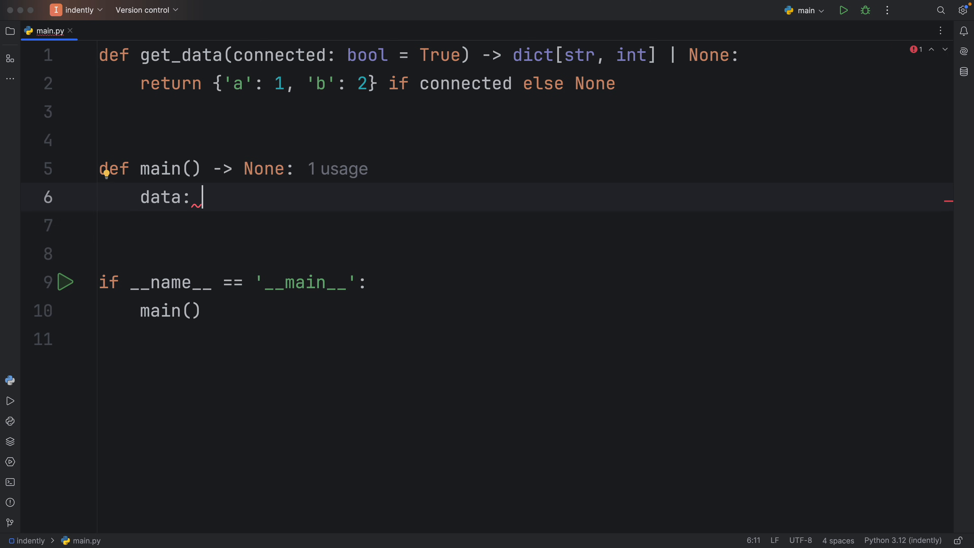
text(dict[str,)
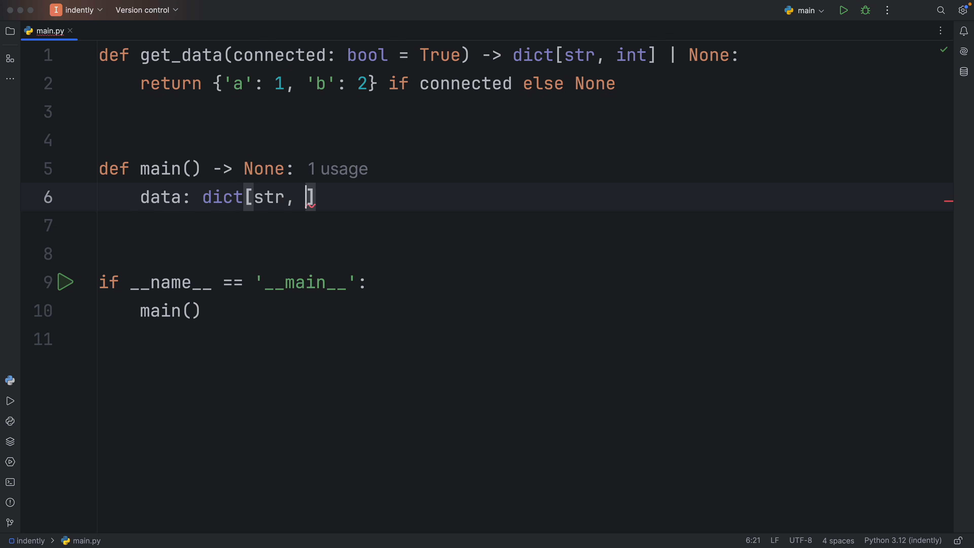
text(int] = ge)
click(525, 225)
text(print(')
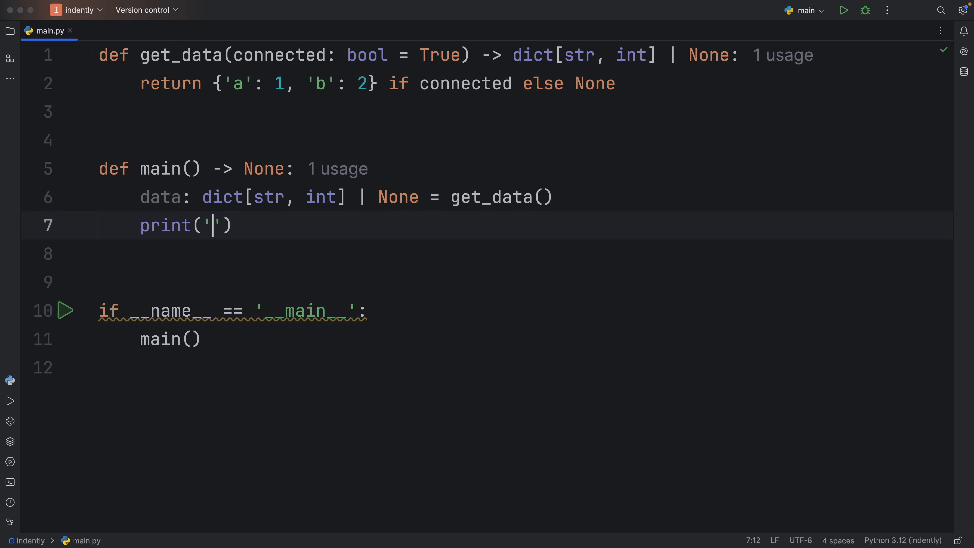
Step: Print data['a'] and data['b'] and highlight the ['a'] subscript
text(data[])
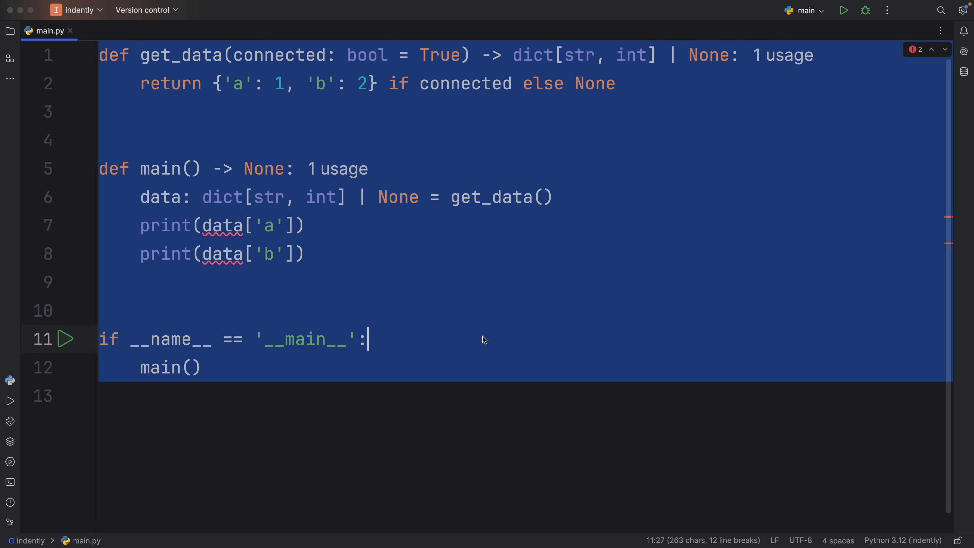
click(843, 10)
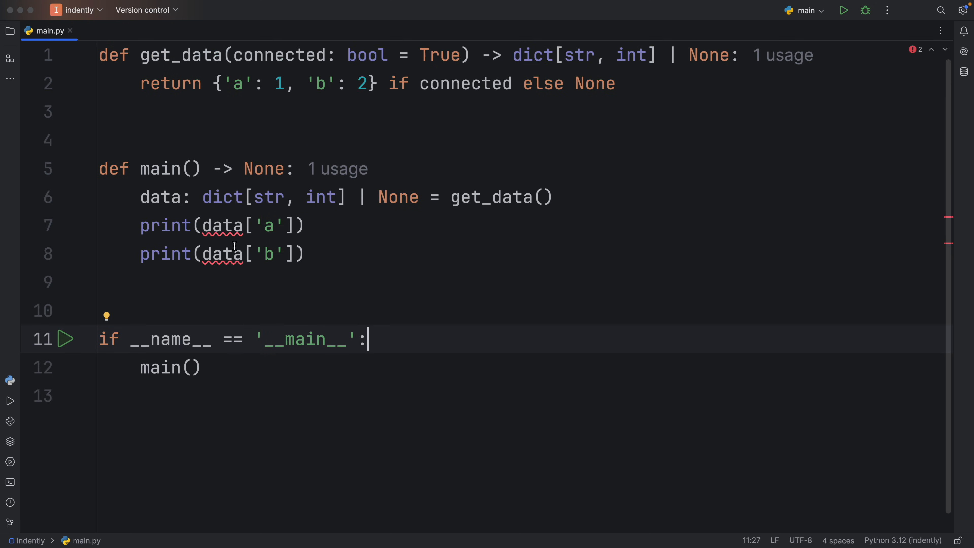
double_click(222, 225)
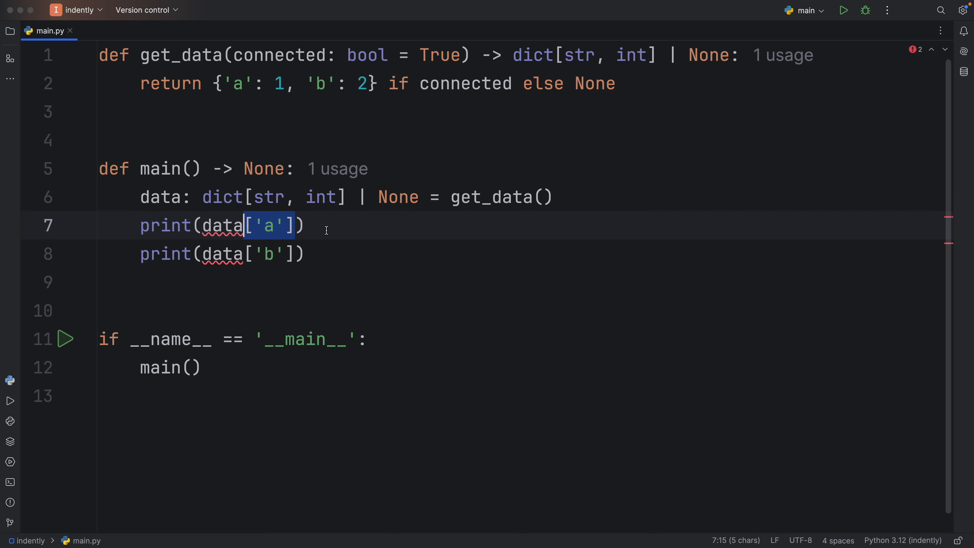
Step: Call get_data(connected=False) and run to get the 'NoneType' not subscriptable TypeError
text(connected=False)
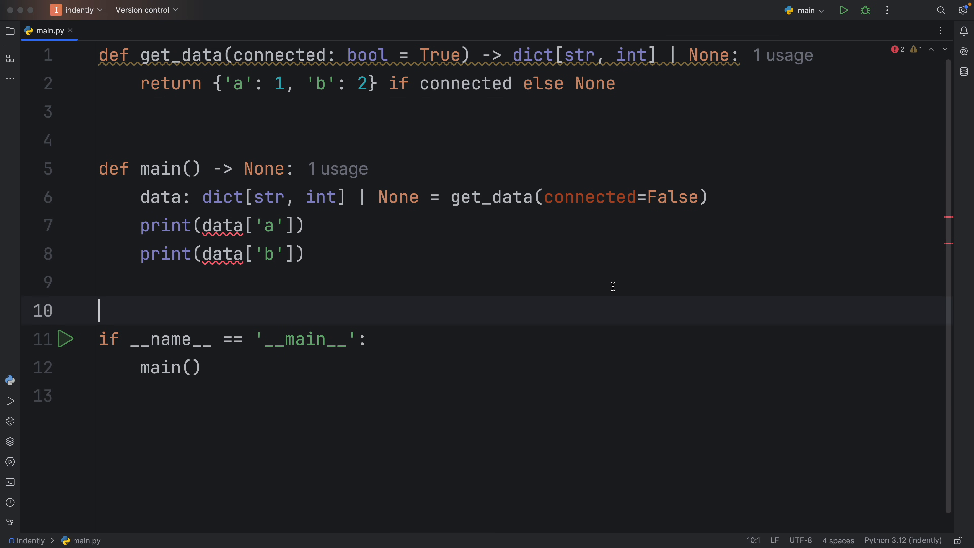
click(843, 10)
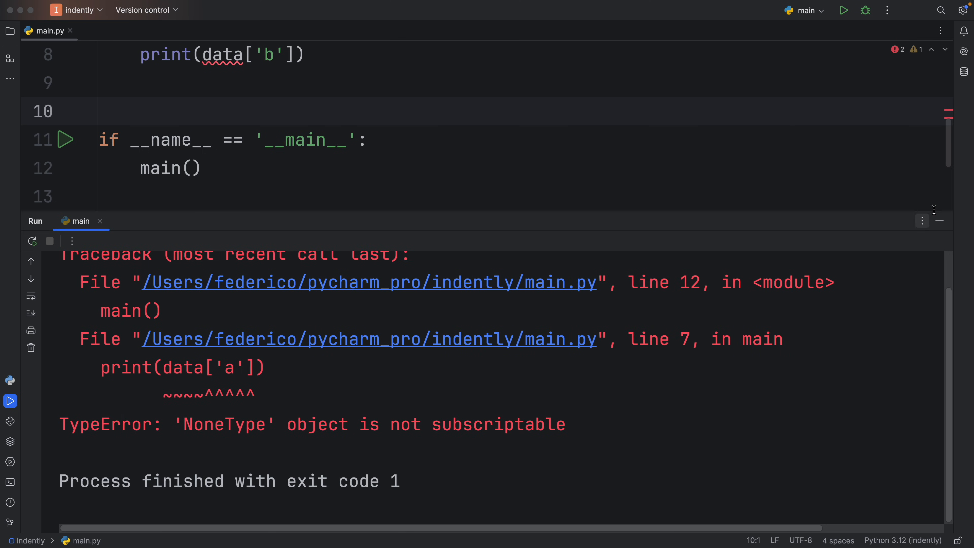
Step: Briefly replace data with None in the first print to illustrate the error, then undo
double_click(222, 207)
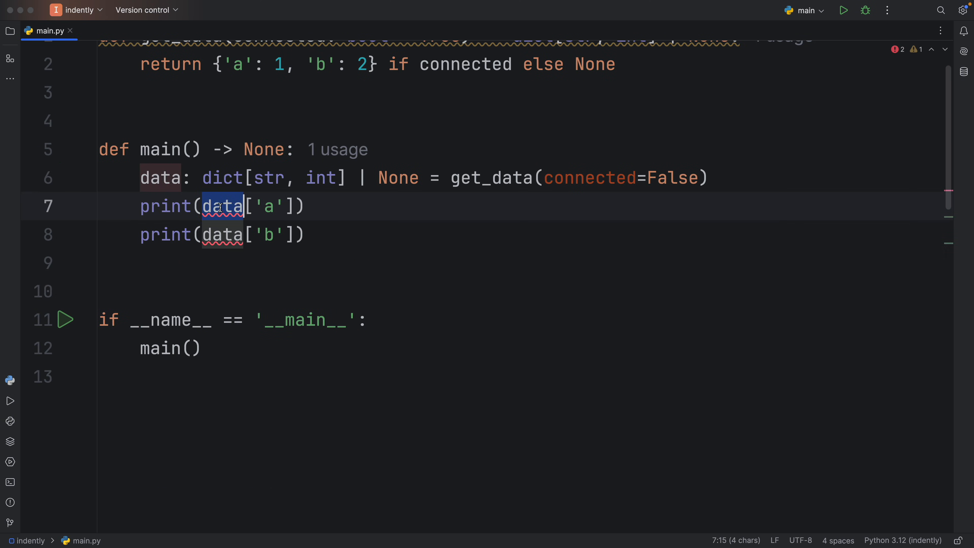
text(N)
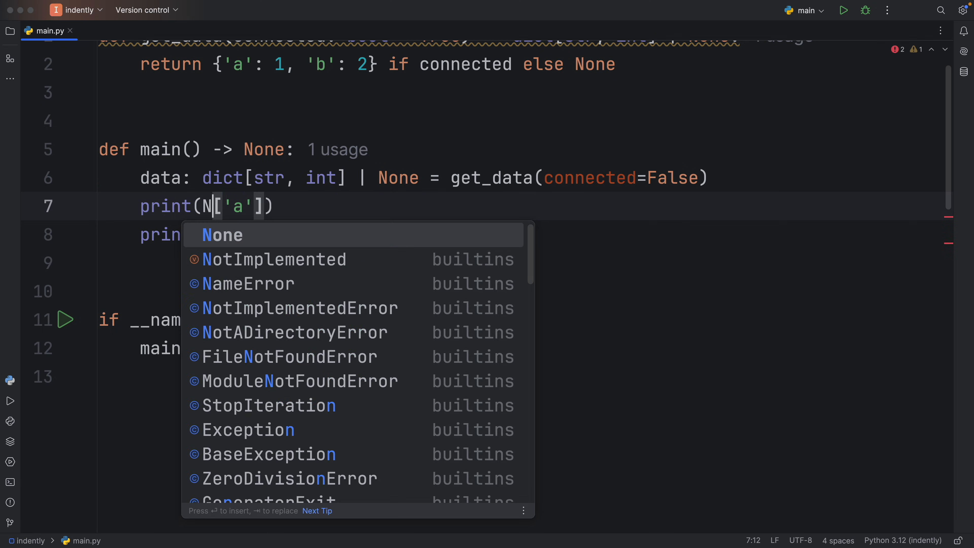
text(None)
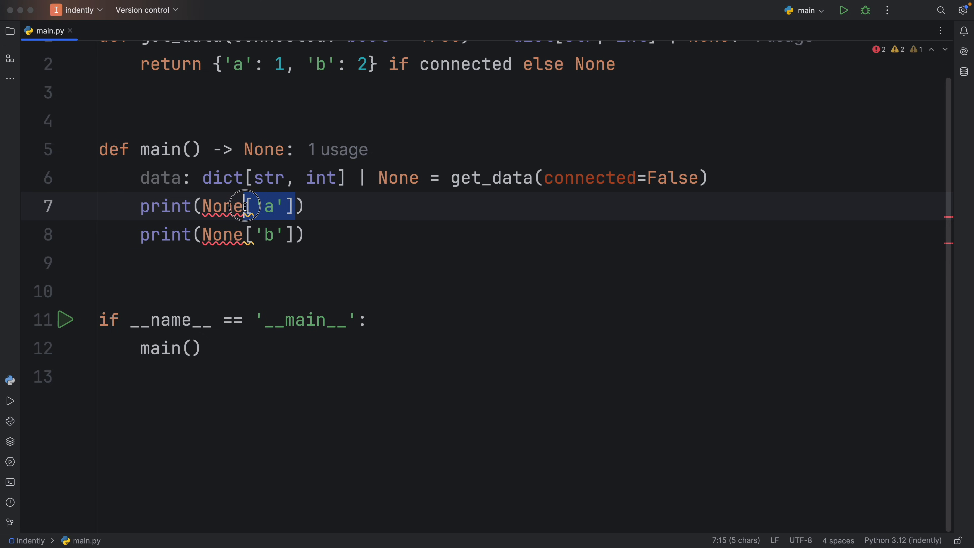
click(688, 330)
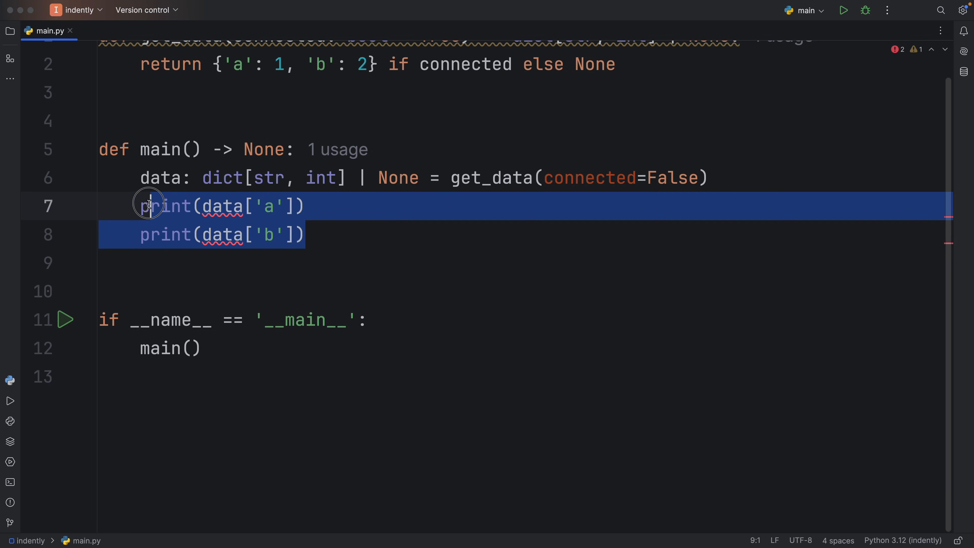
Step: Replace the two dictionary prints with print('hello'[1]) and run it
key(Delete)
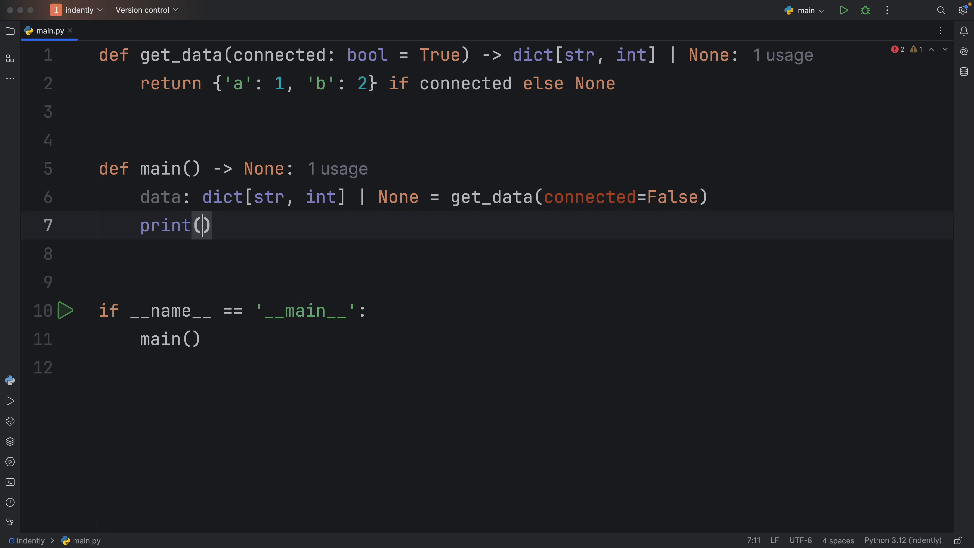
text('hello')
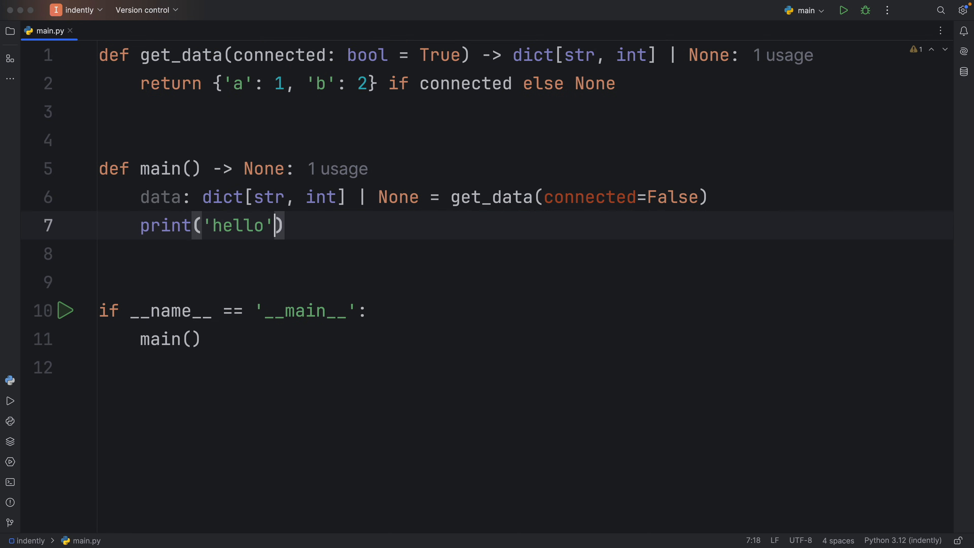
text([1)
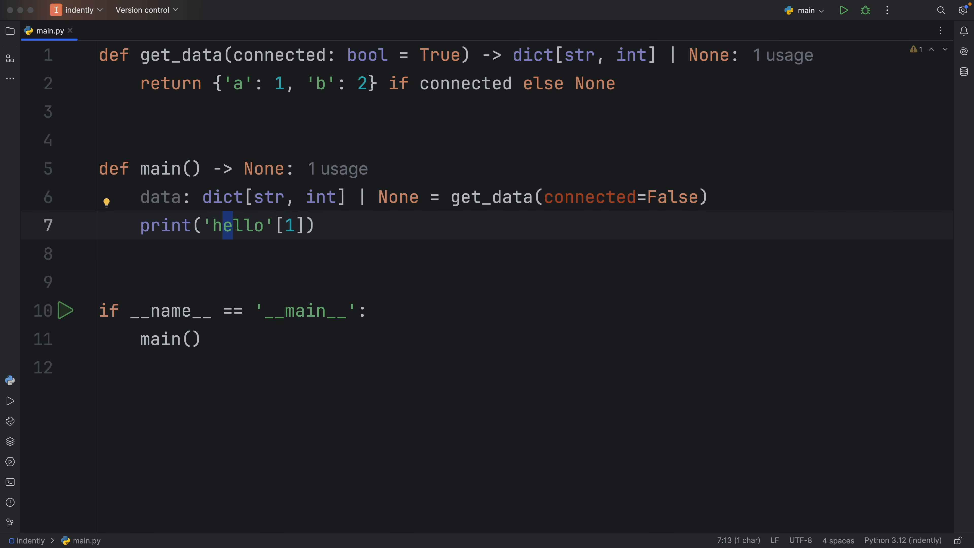
click(844, 10)
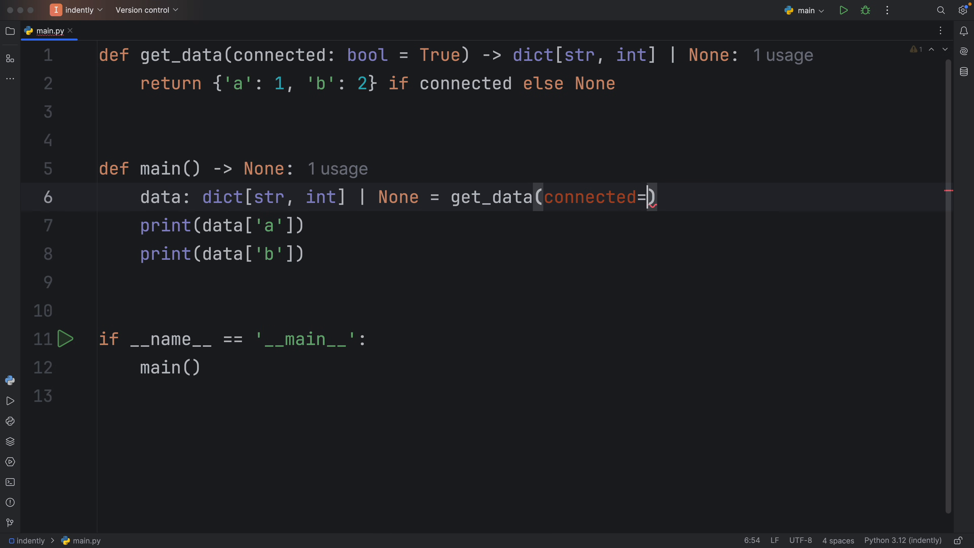
Step: Pass connected=False and wrap the prints in 'if data is not None:' with an else printing 'No data...'
text(False)
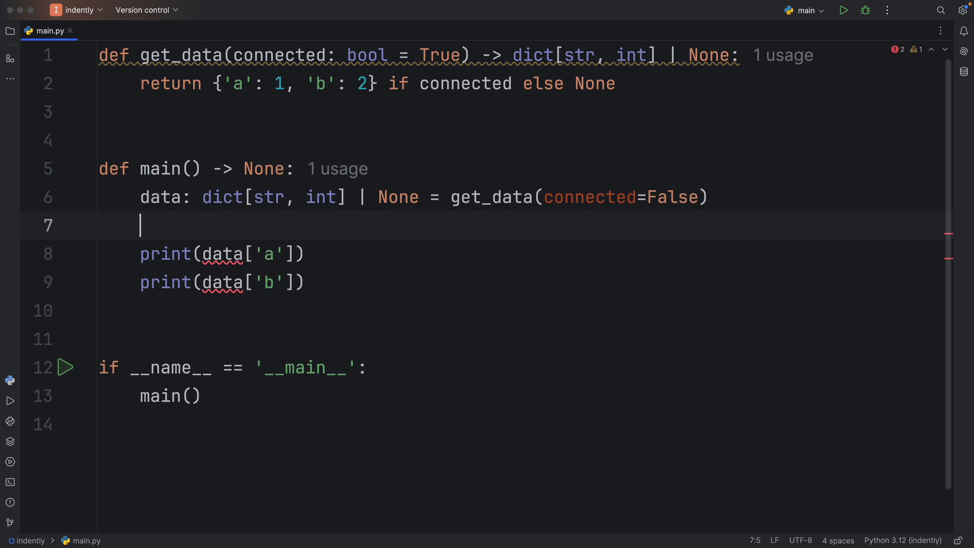
text(if)
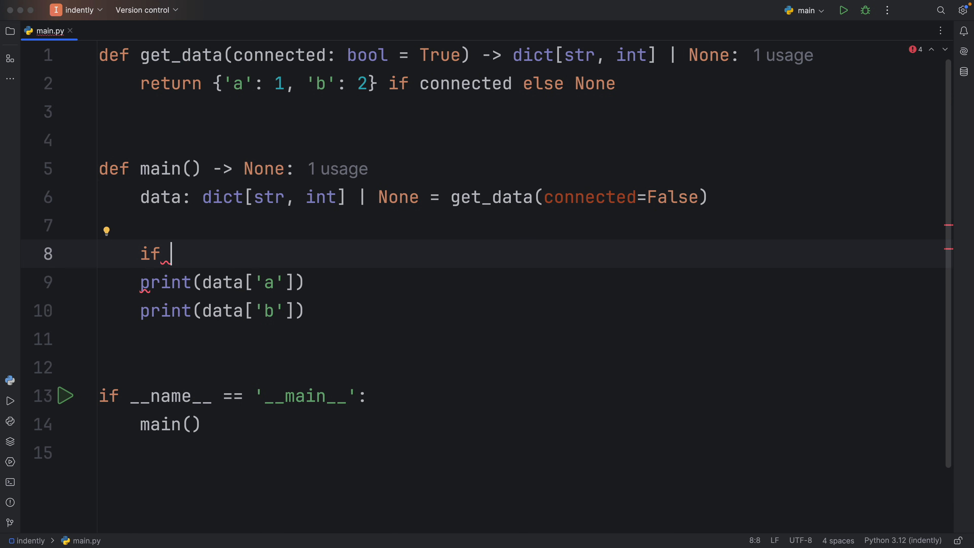
text(data is nmo)
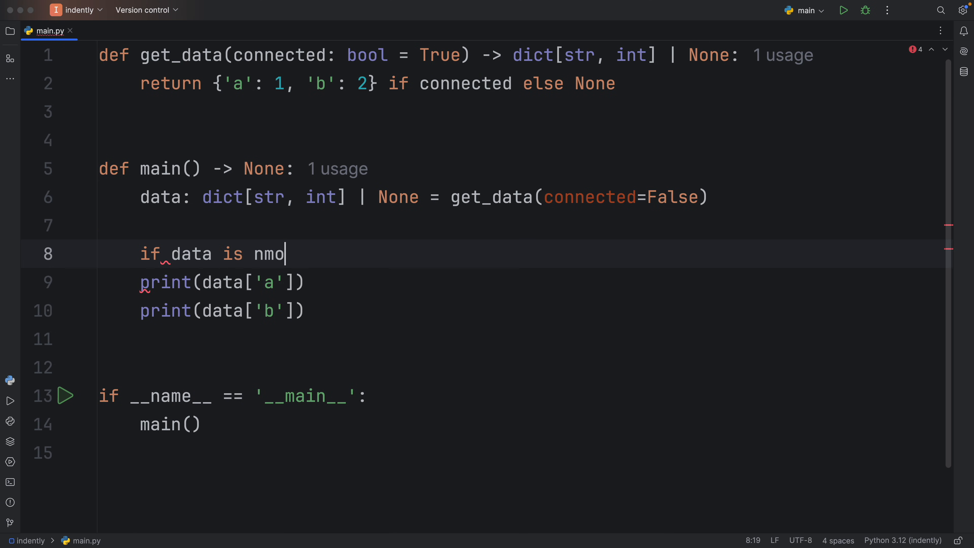
text(not None:)
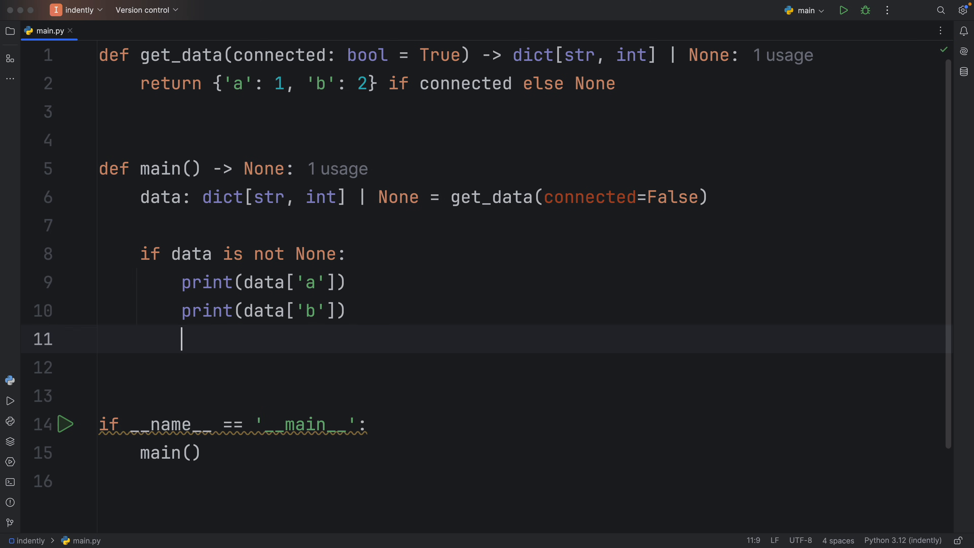
text(else:)
click(523, 368)
text(print('No)
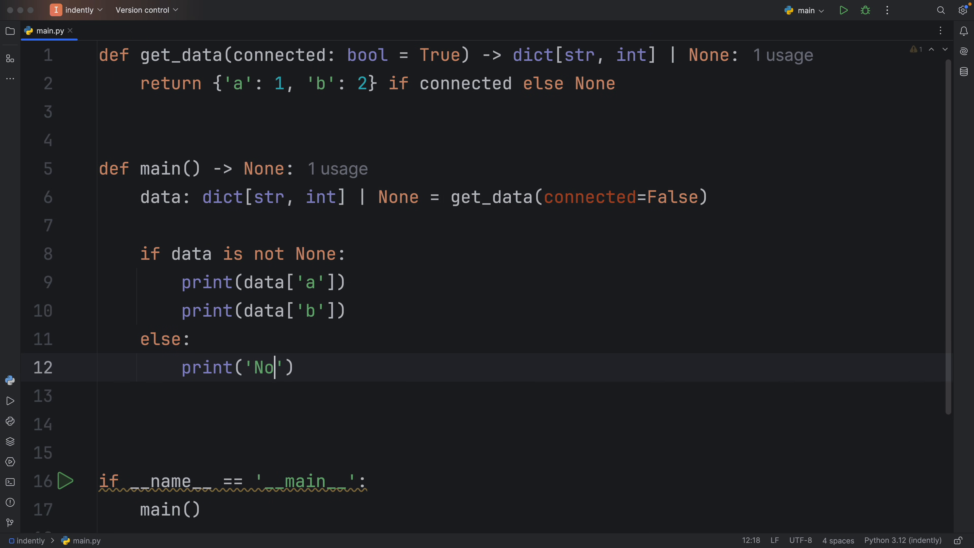
text(data...)
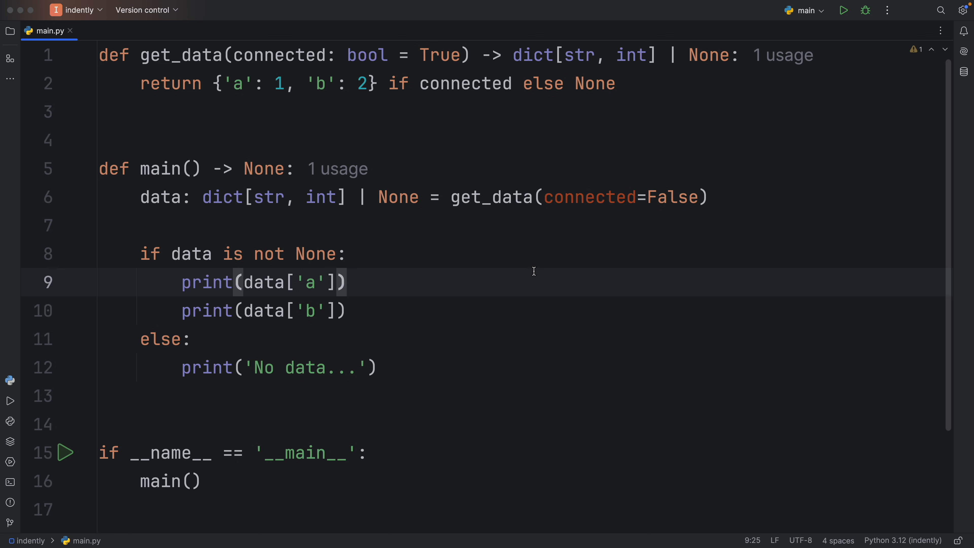
Step: Run to print 'No data...', then change the argument to connected=True
click(843, 10)
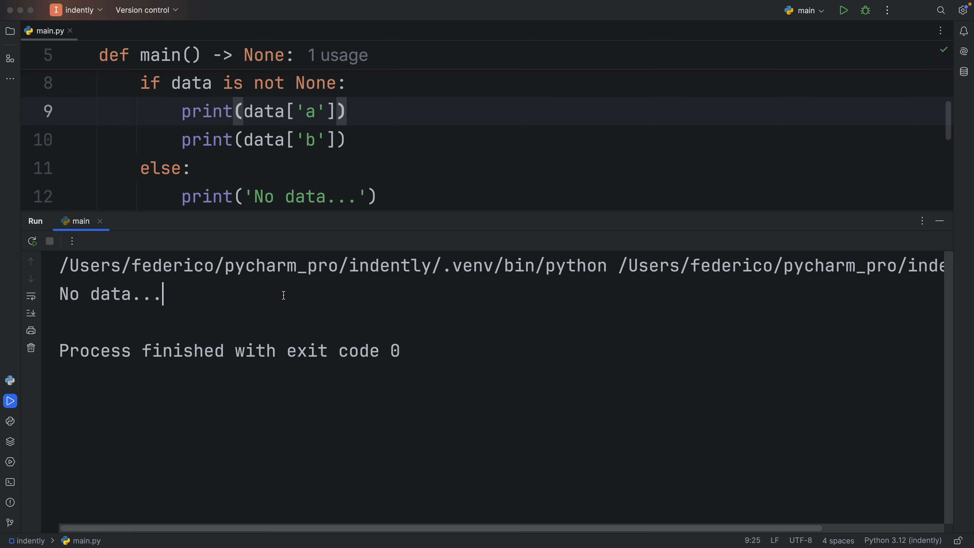
double_click(110, 294)
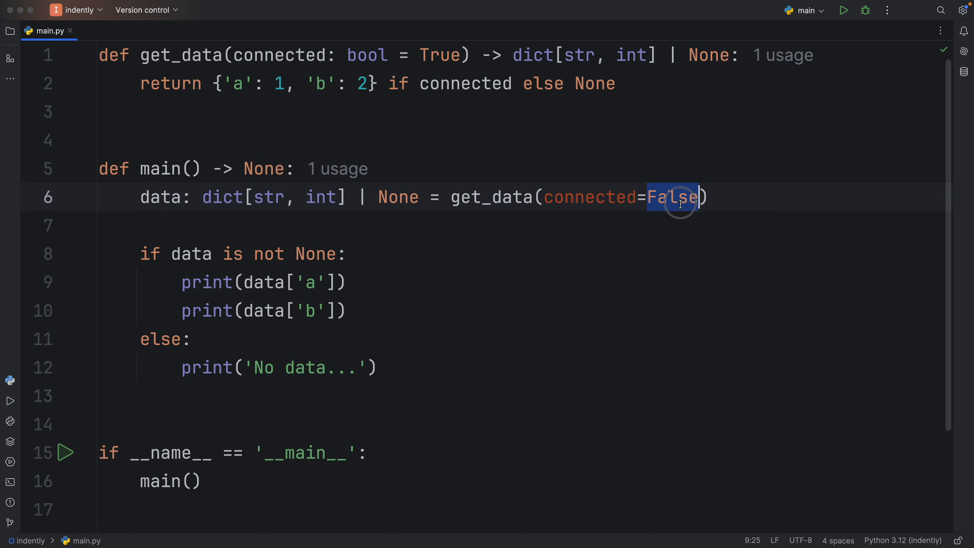
text(True)
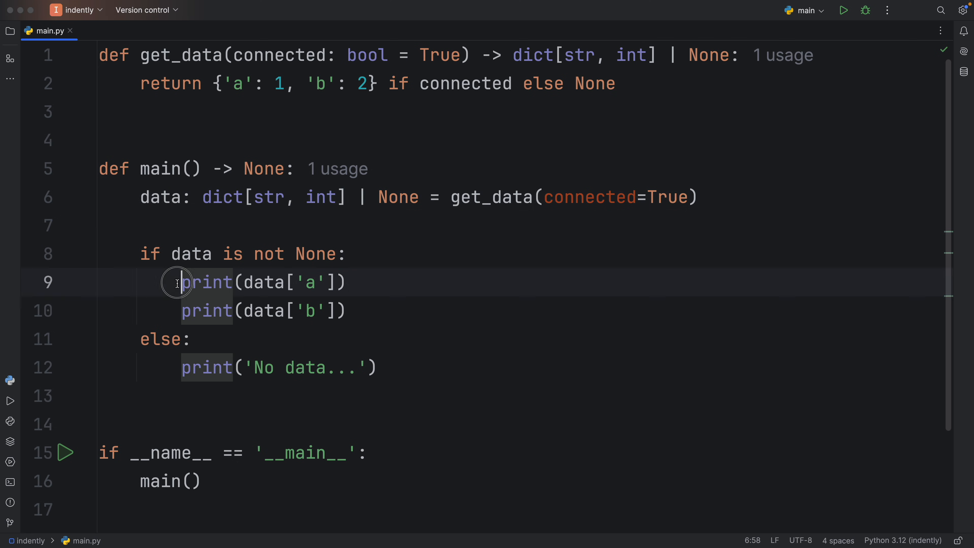
Step: Rerun so the guarded prints output 1 and 2, then start clearing the file
drag(181, 281, 396, 311)
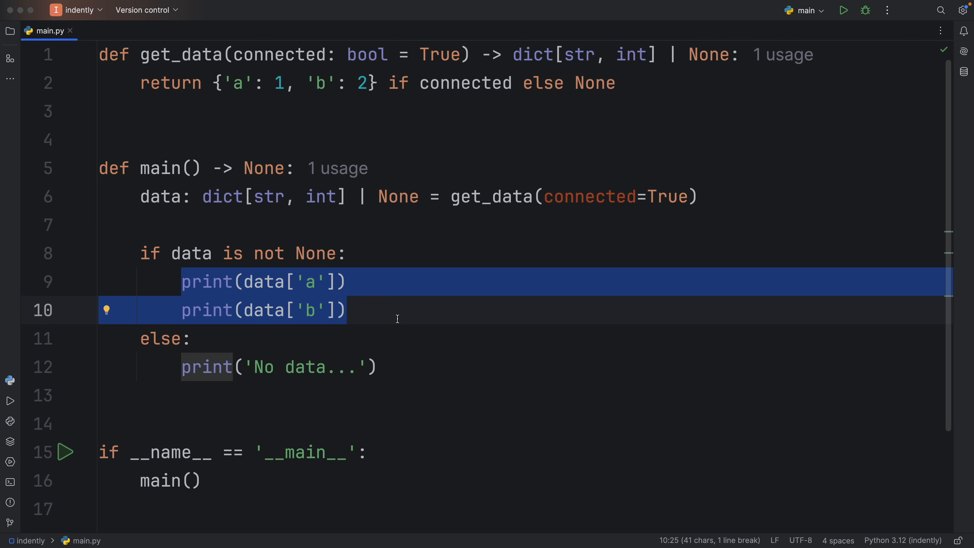
click(844, 10)
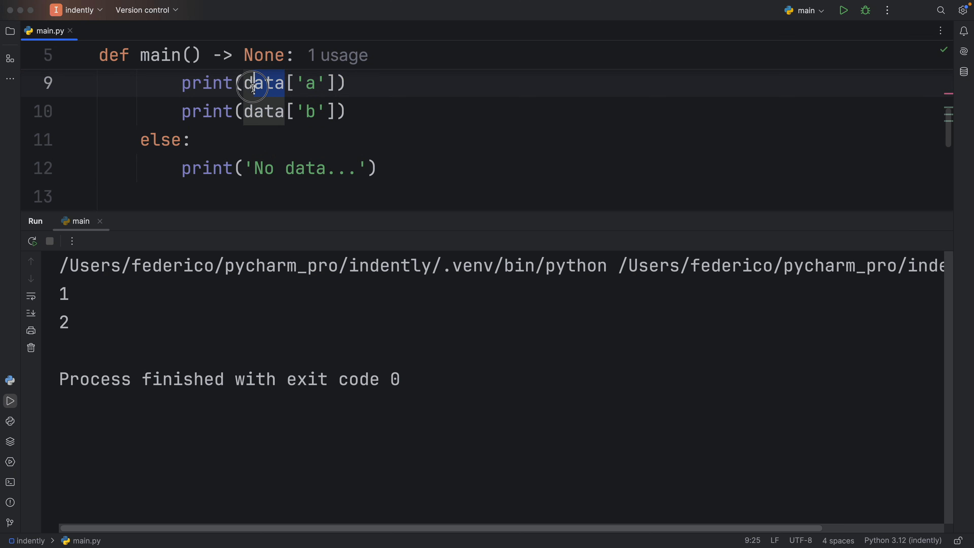
text(v)
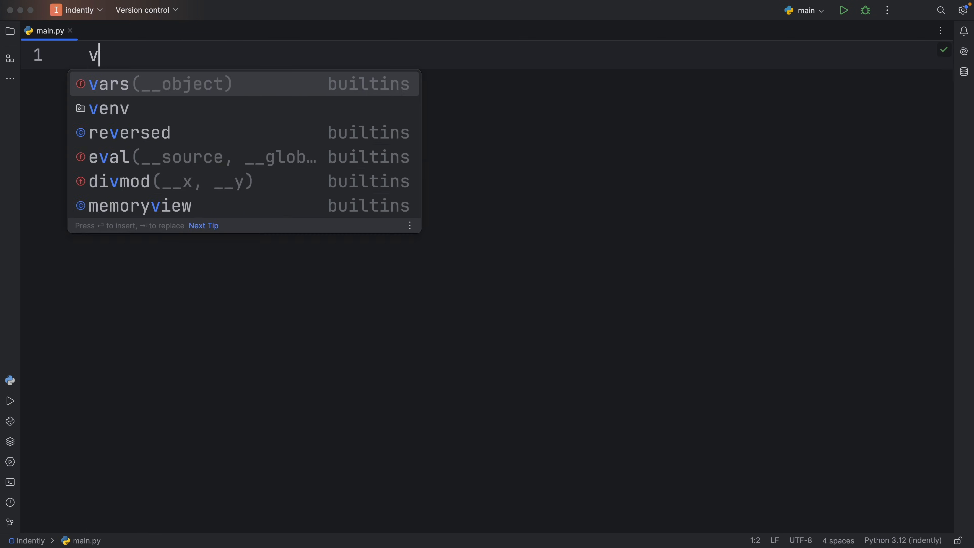
Step: Write value: int = 100 and print(value) in the emptied file
text(alue:)
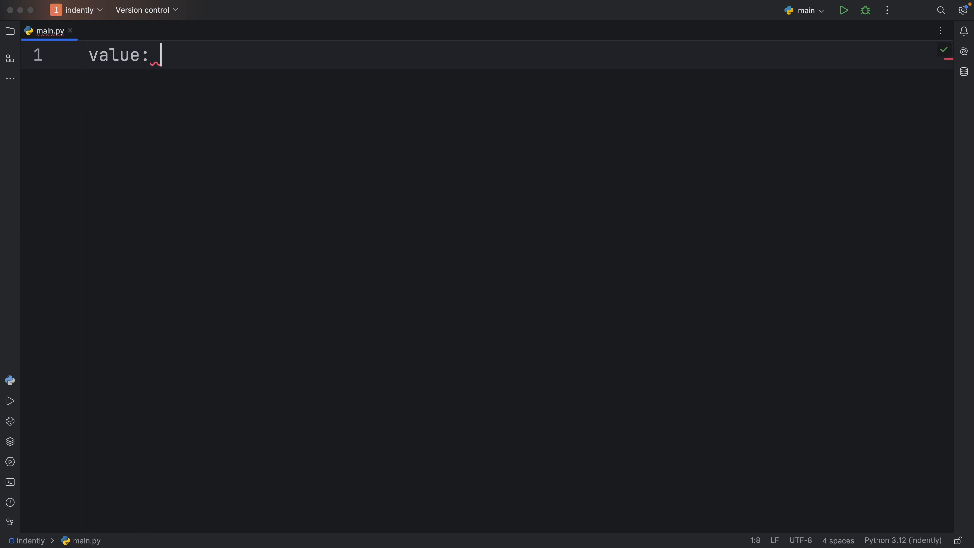
text(int)
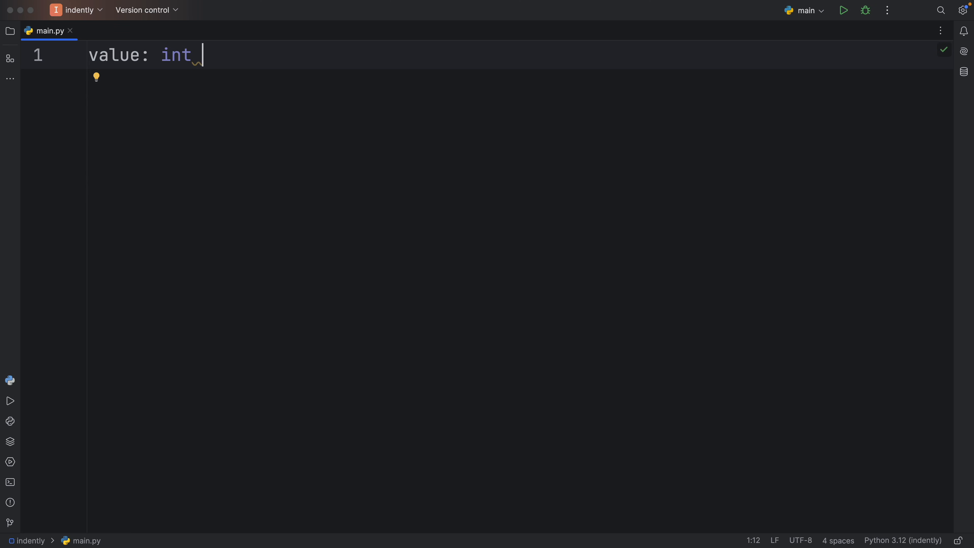
text(= 100)
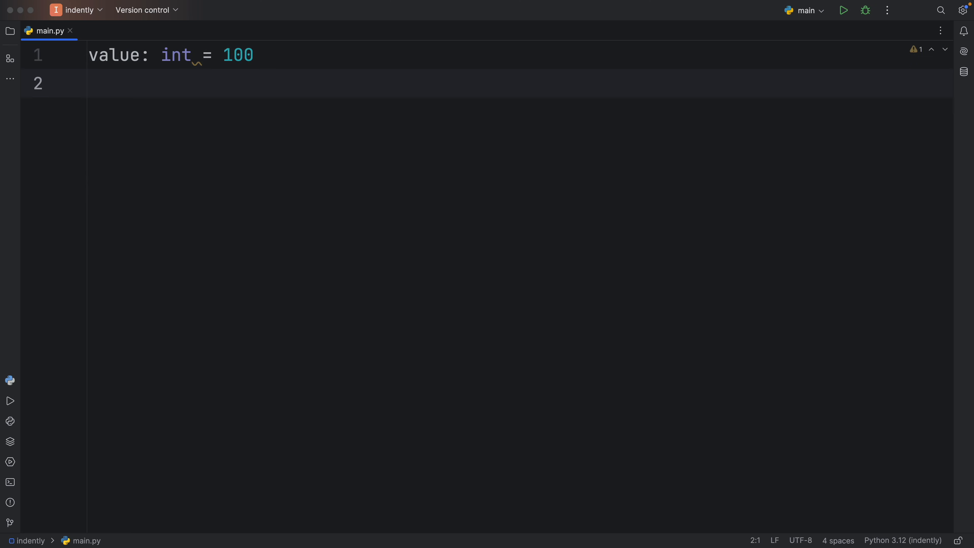
text(print(value))
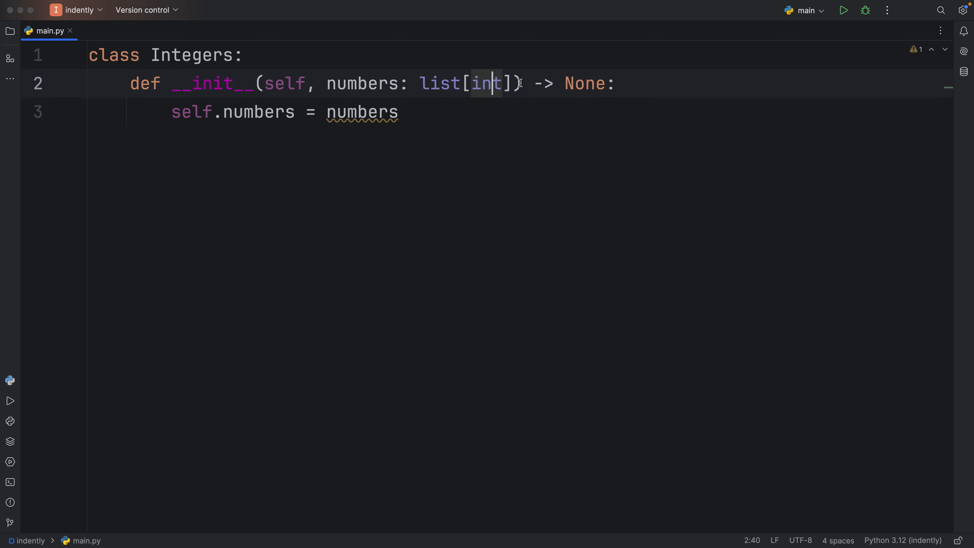
Step: Create ints: Integers = Integers([10, 20, 30, 40, 50]) below the class
double_click(362, 112)
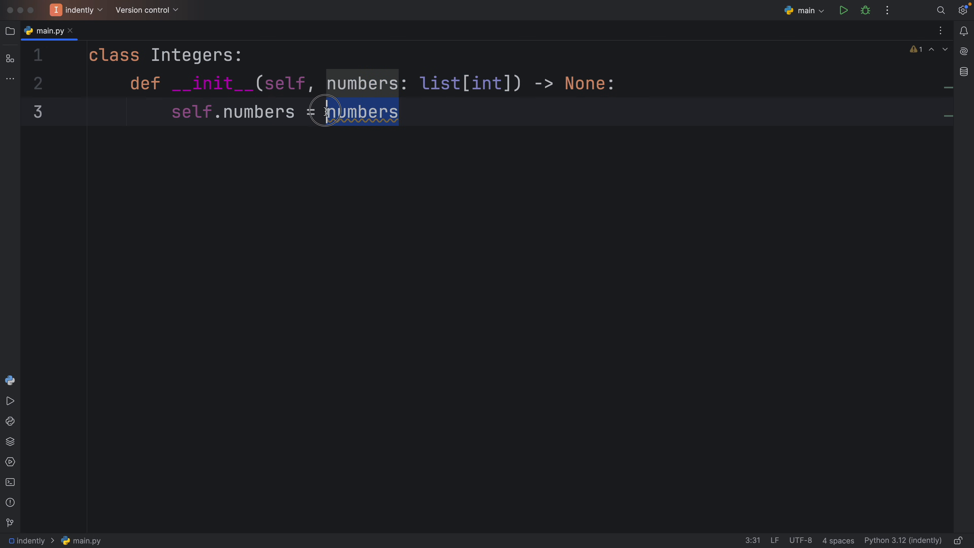
key(enter)
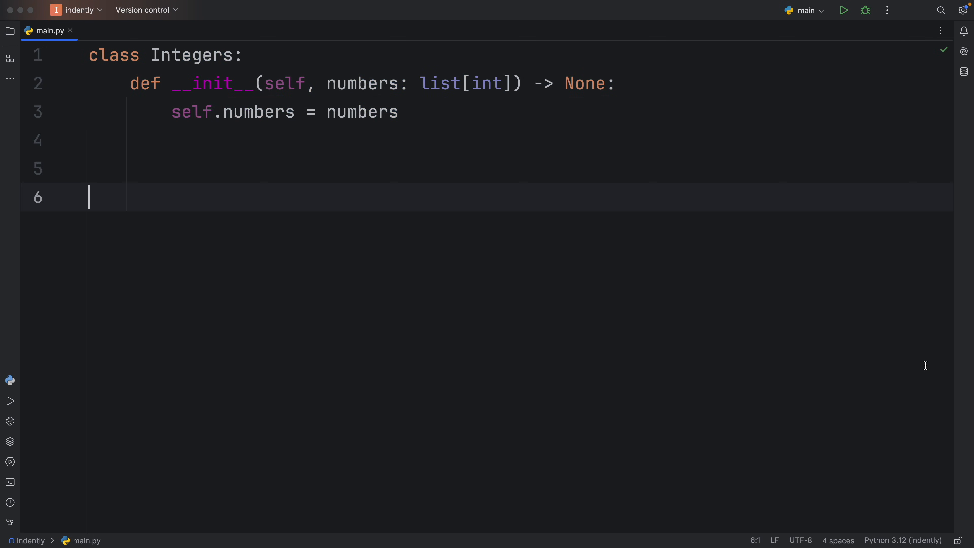
text(ints)
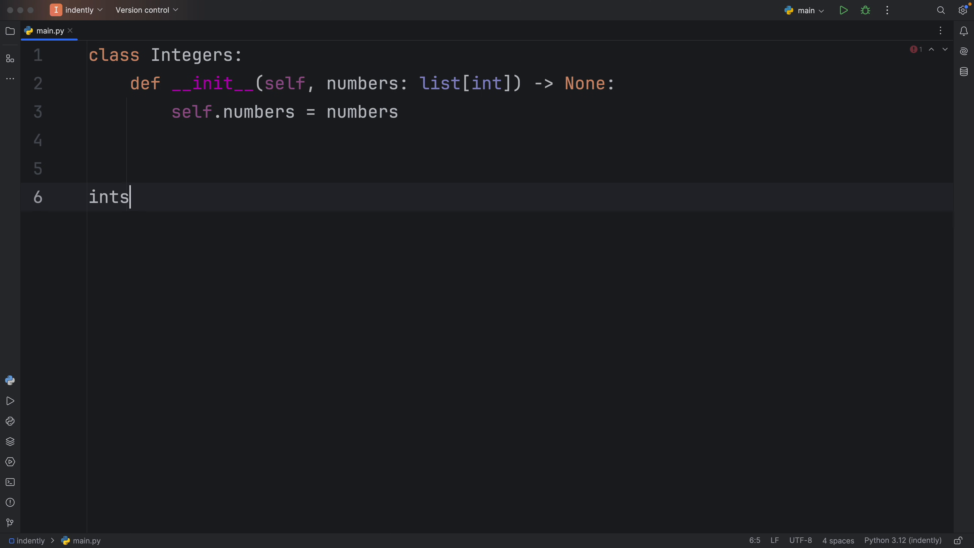
text(: Integers)
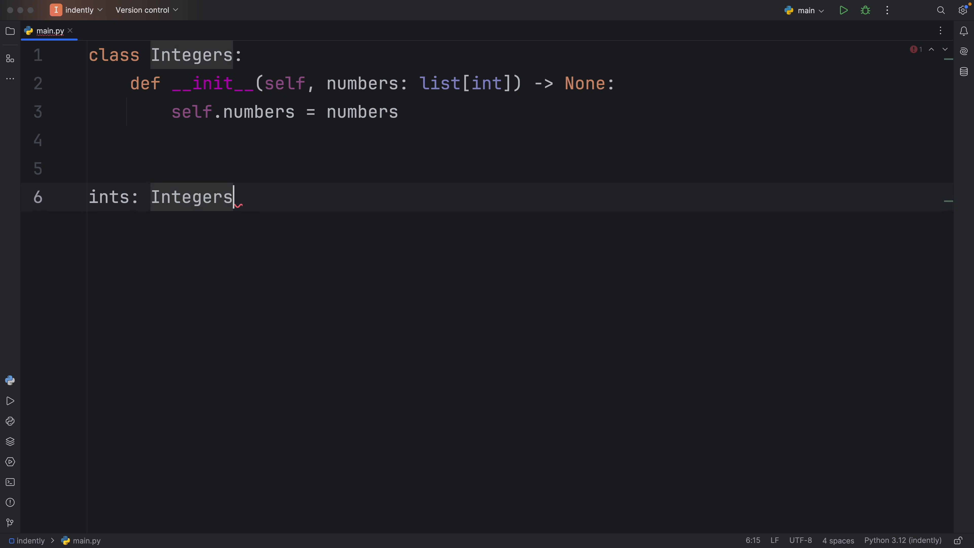
text(= Integers)
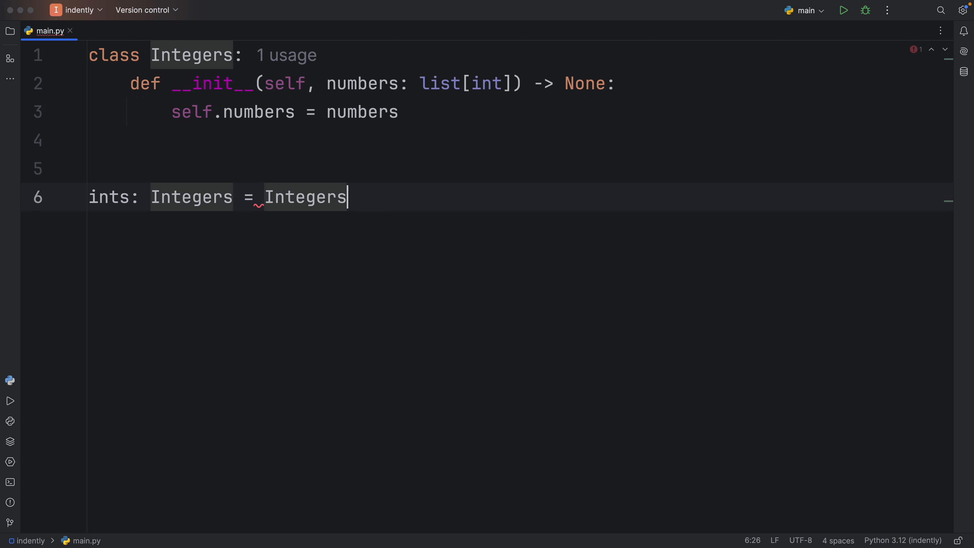
text(([1])
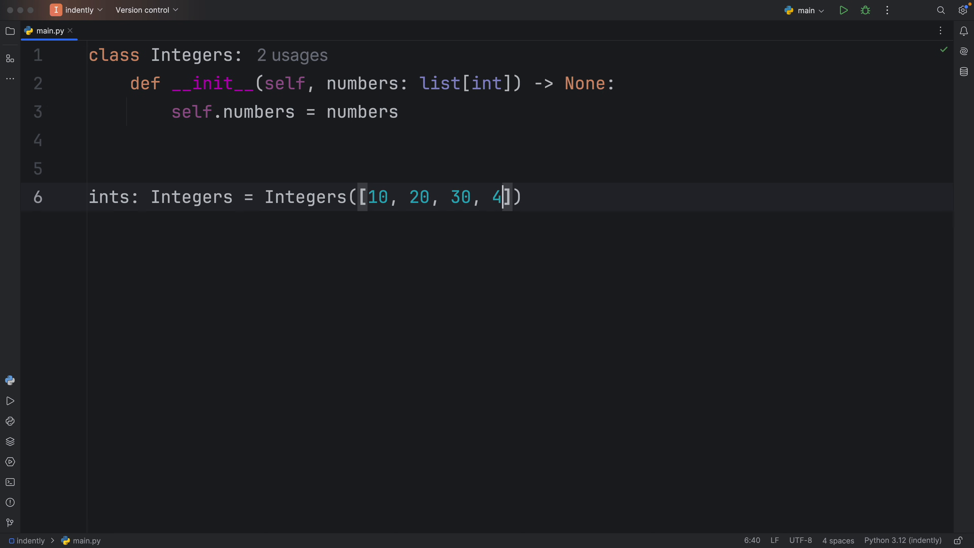
text(0, 50)
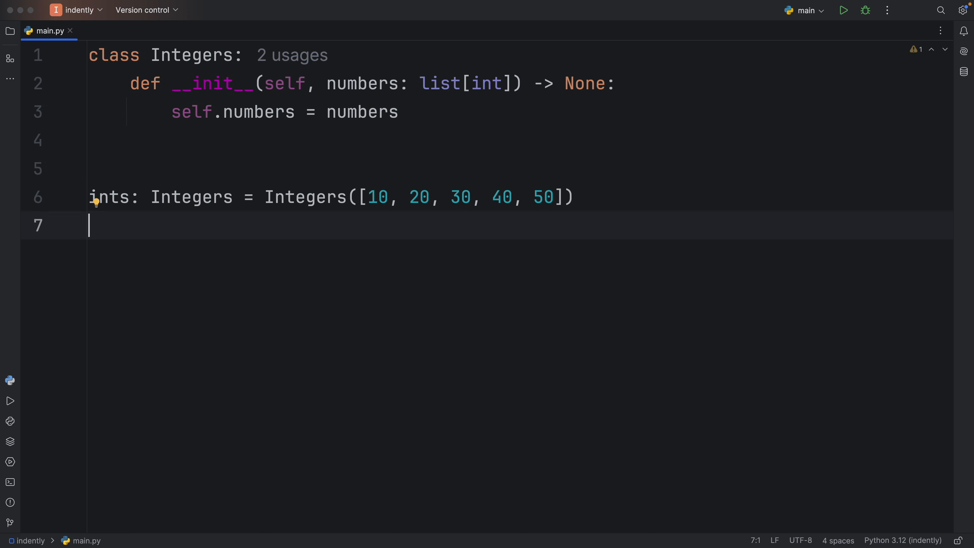
Step: Add print(ints[2]), which the editor flags as not subscriptable
text(p)
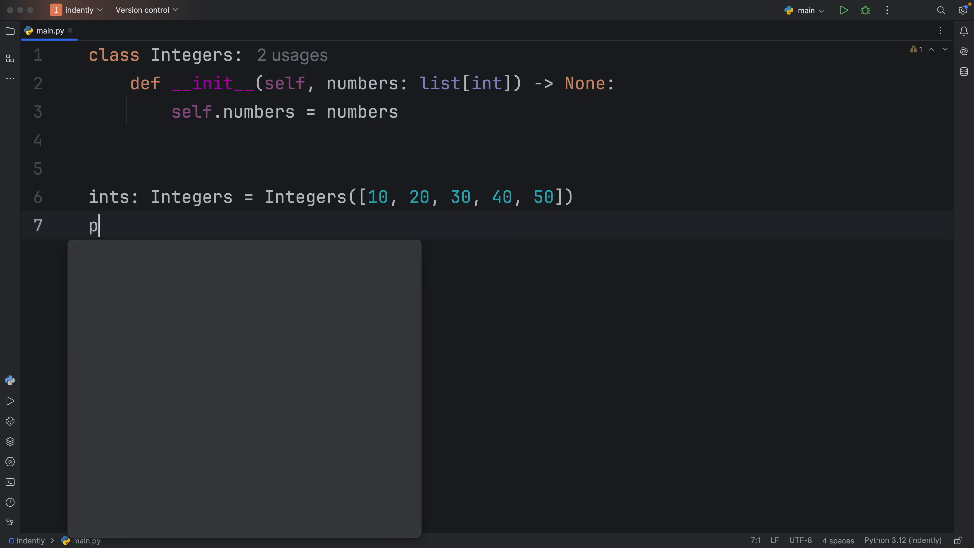
text(rint(ints[2)
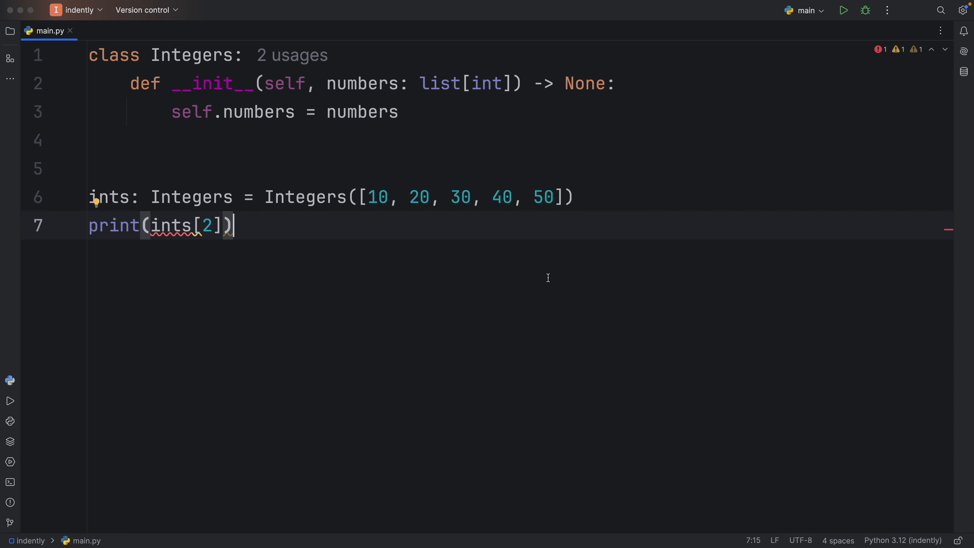
mouse_move(315, 240)
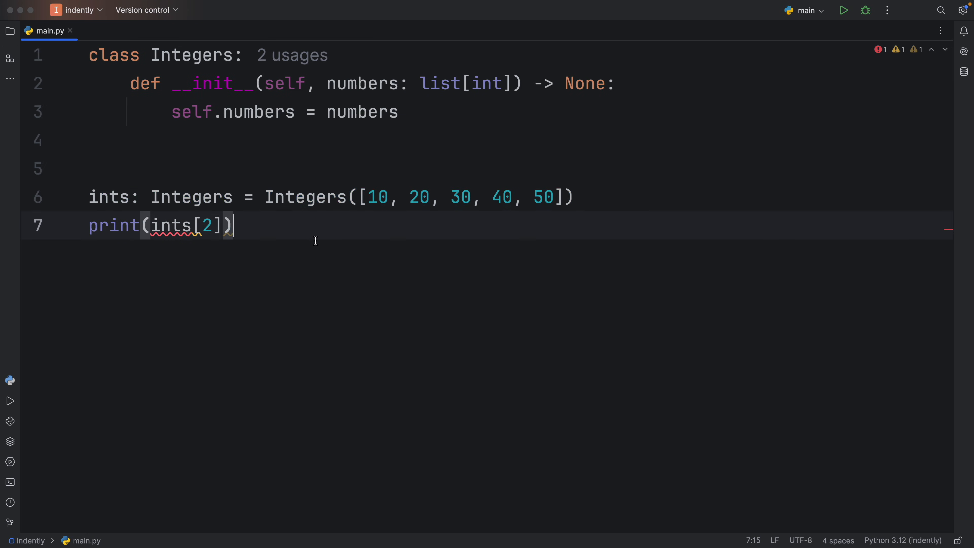
click(844, 10)
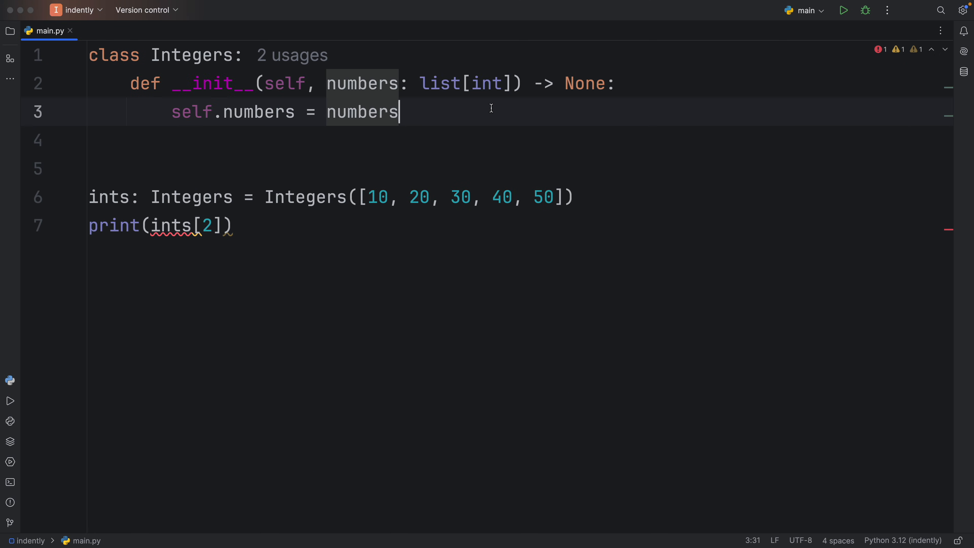
Step: Define __getitem__(self, item: int) -> int via the autocomplete suggestion
text(d)
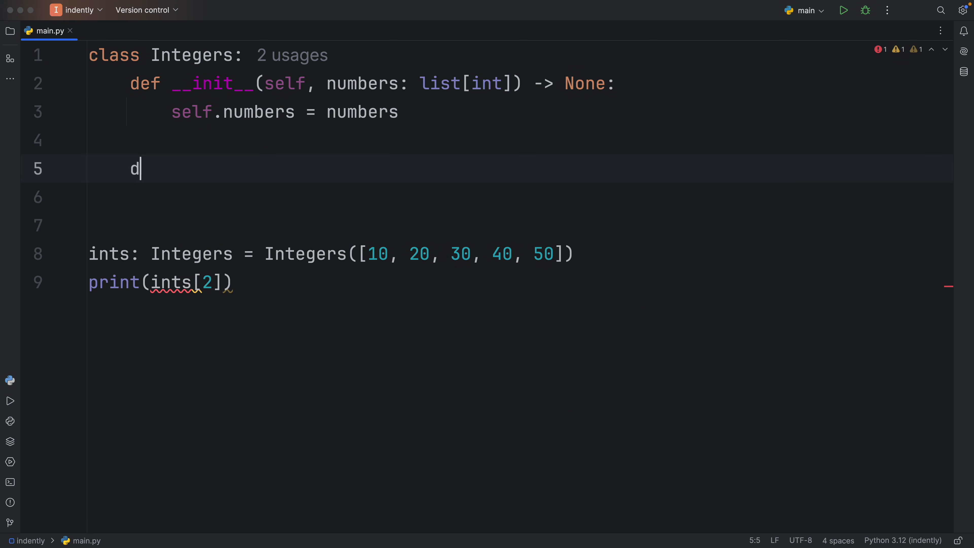
text(ef __g)
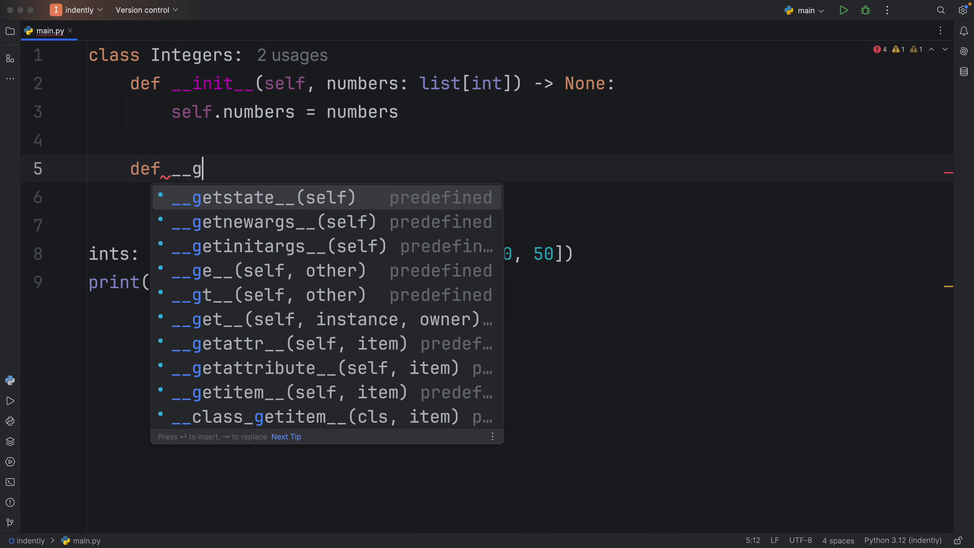
text(it)
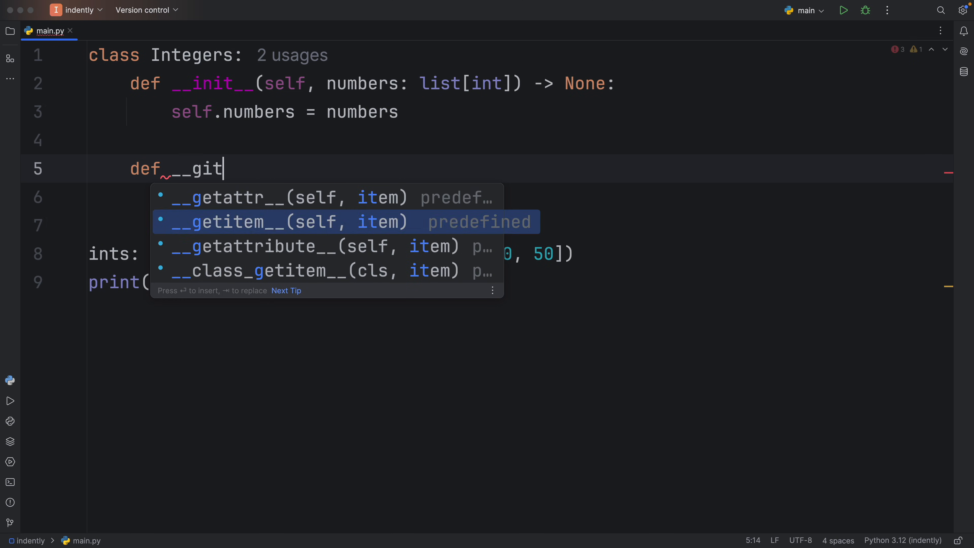
key(Enter)
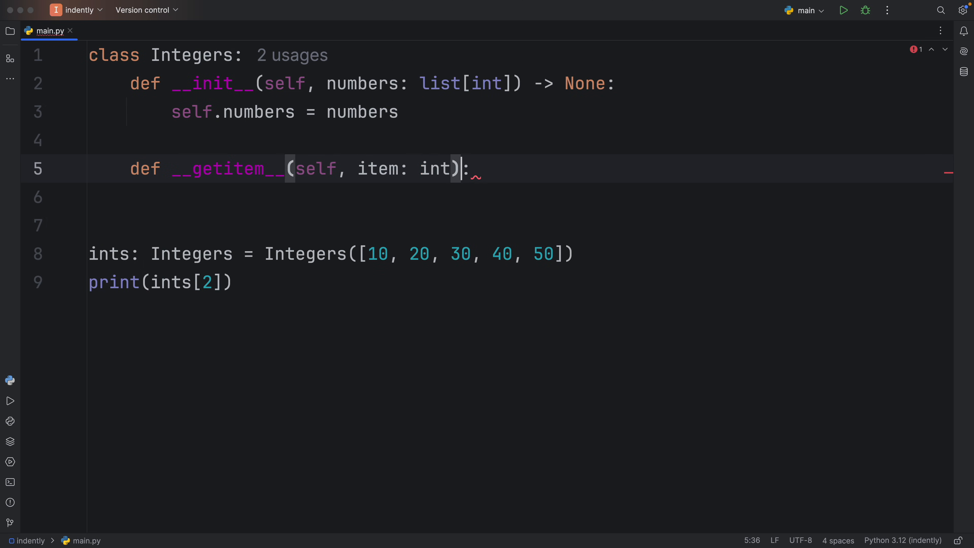
text(-> int)
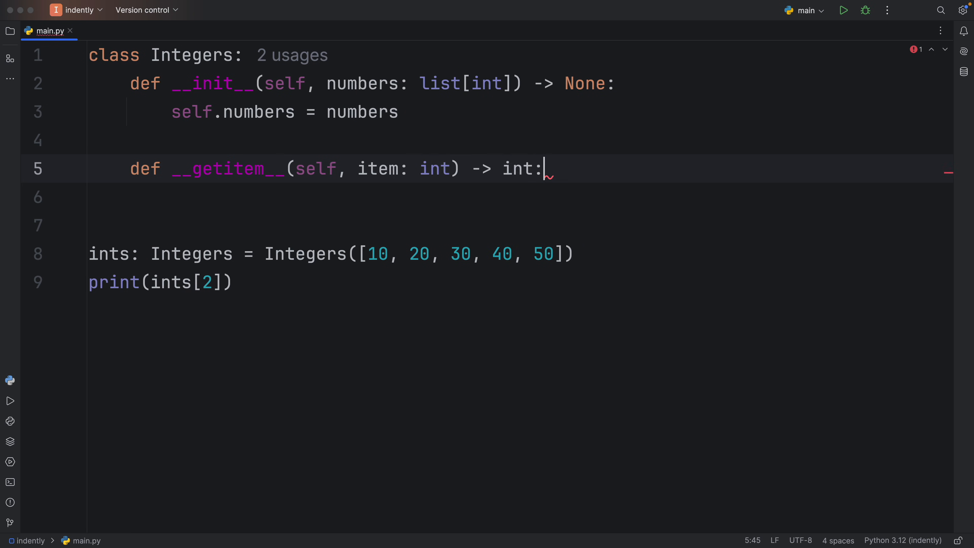
Step: Return self.numbers[item] and run the script so it prints 30
text(res)
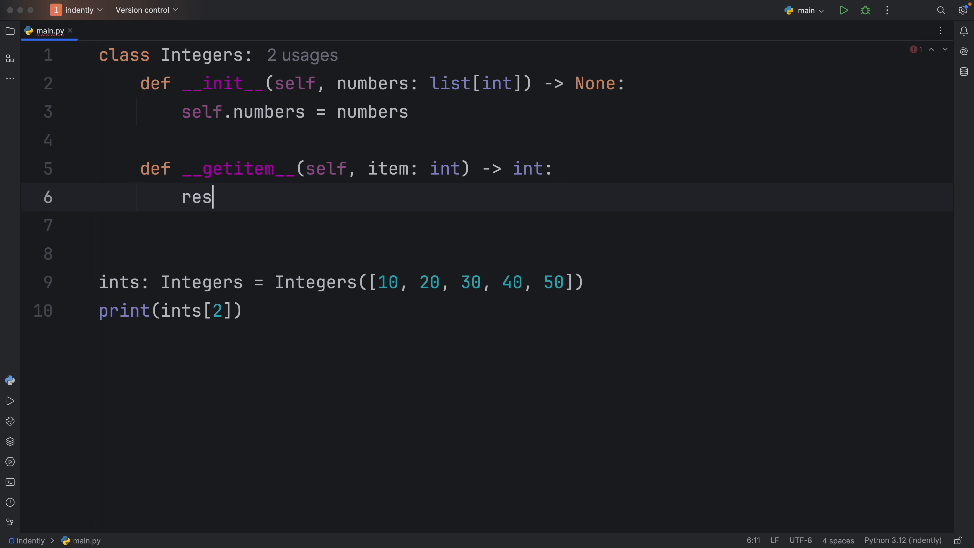
text(turn self.numbers)
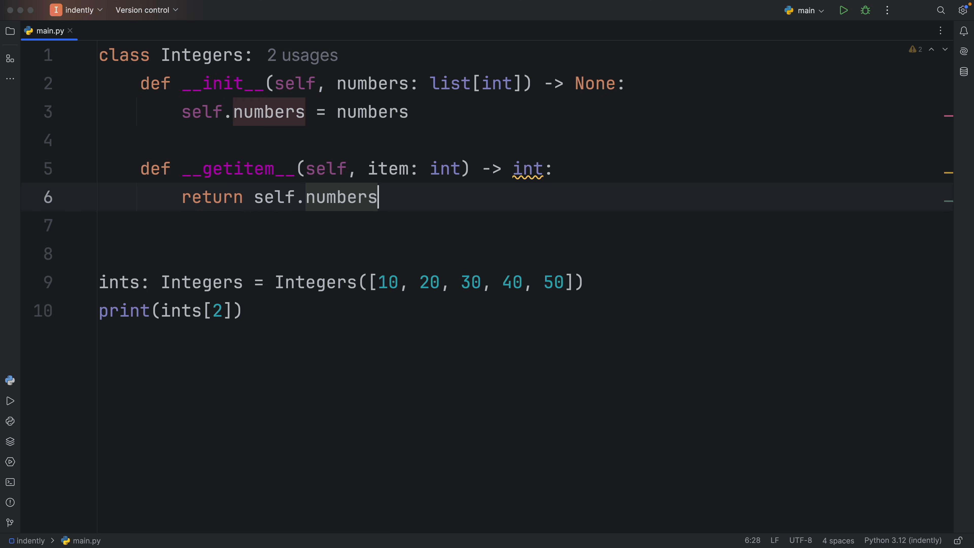
text([])
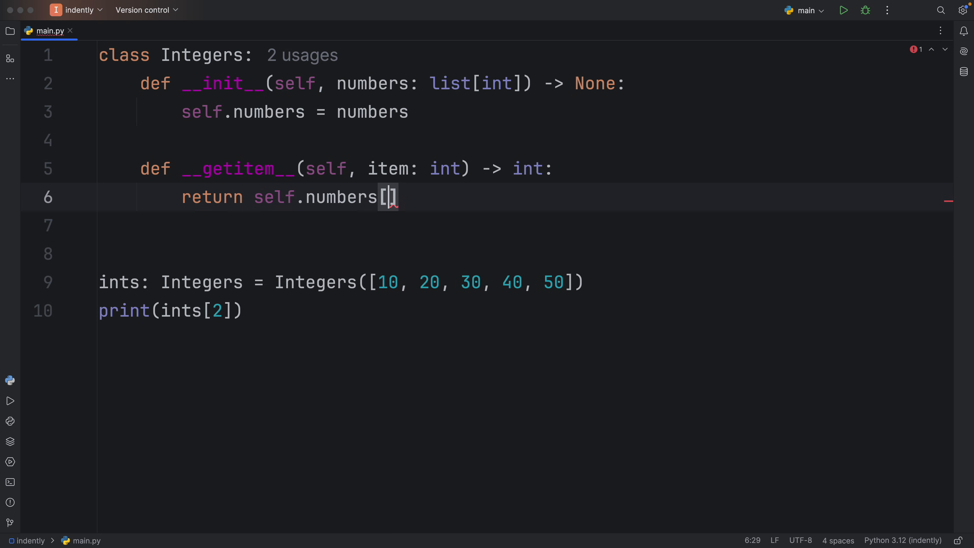
text(item)
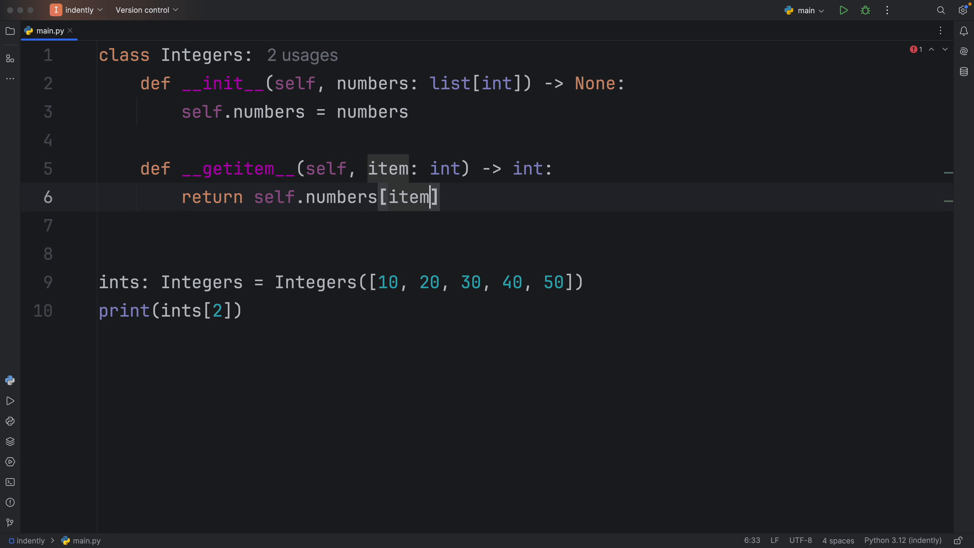
click(843, 10)
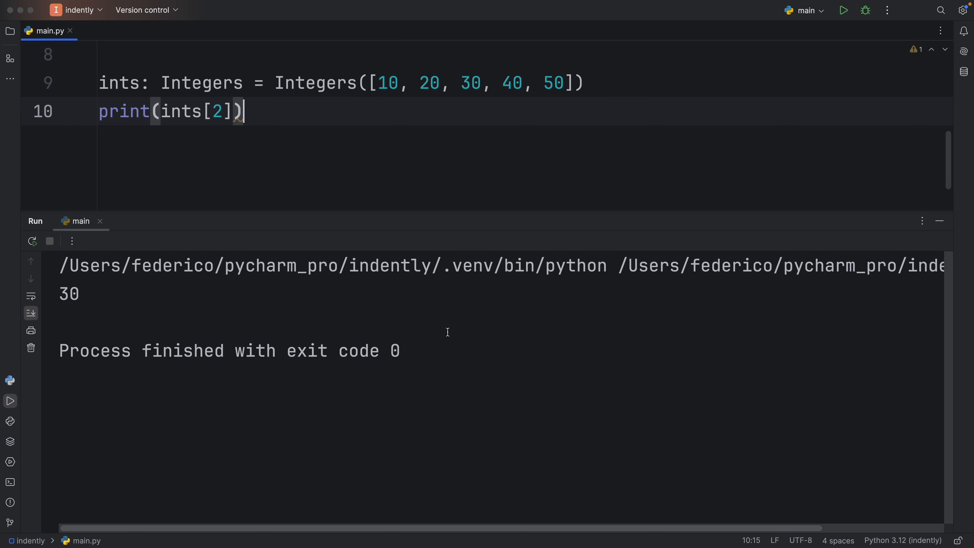
double_click(69, 294)
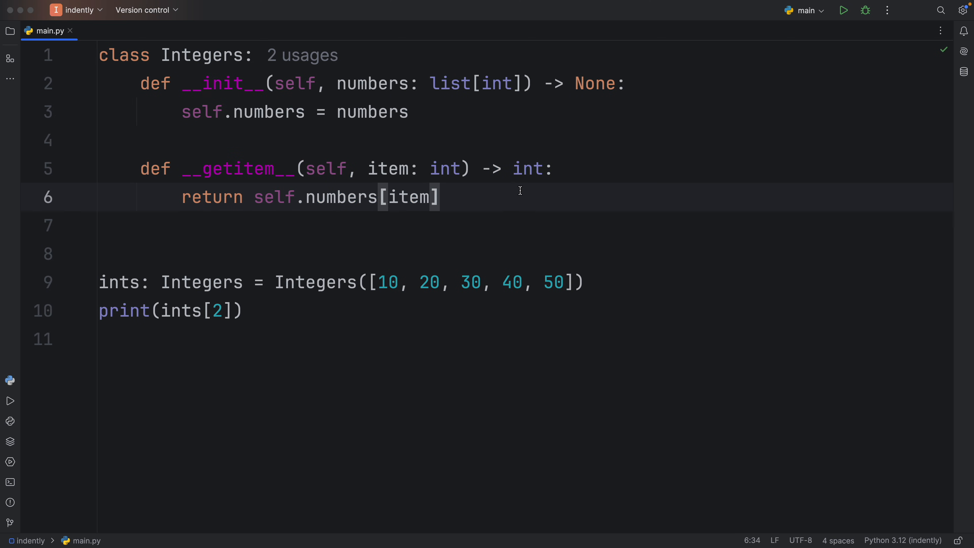
Step: Add __setitem__ and __delitem__ stub methods with ... bodies to the Integers class
key(enter)
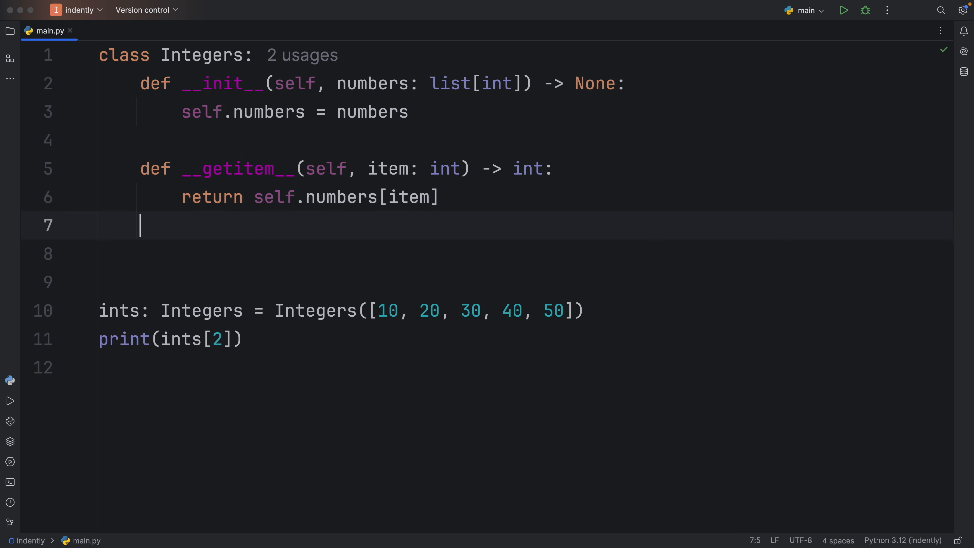
text(def s)
text(def __delitem__(self, key):)
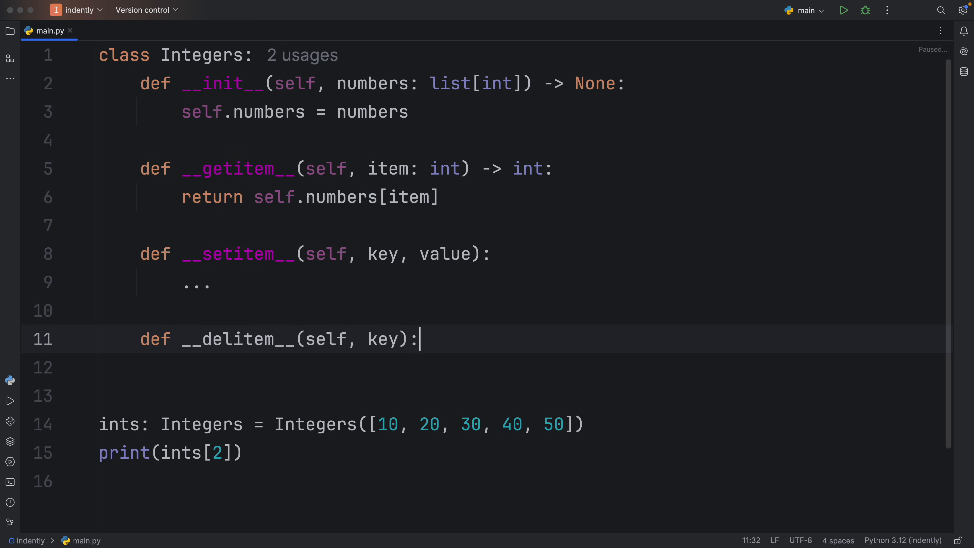
text(...)
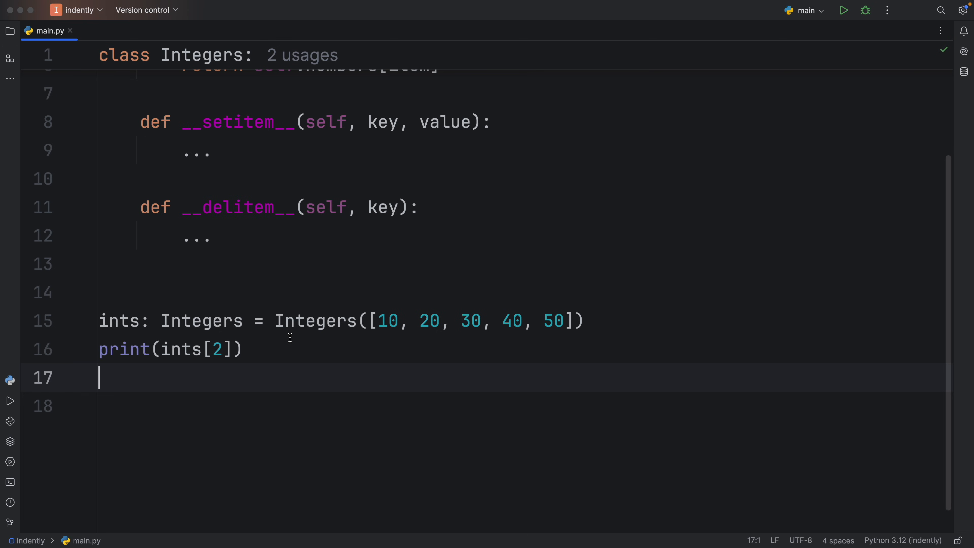
Step: Add ints[3] = 10 and del ints[3] demo lines, then run main.py
text(ints[3] =)
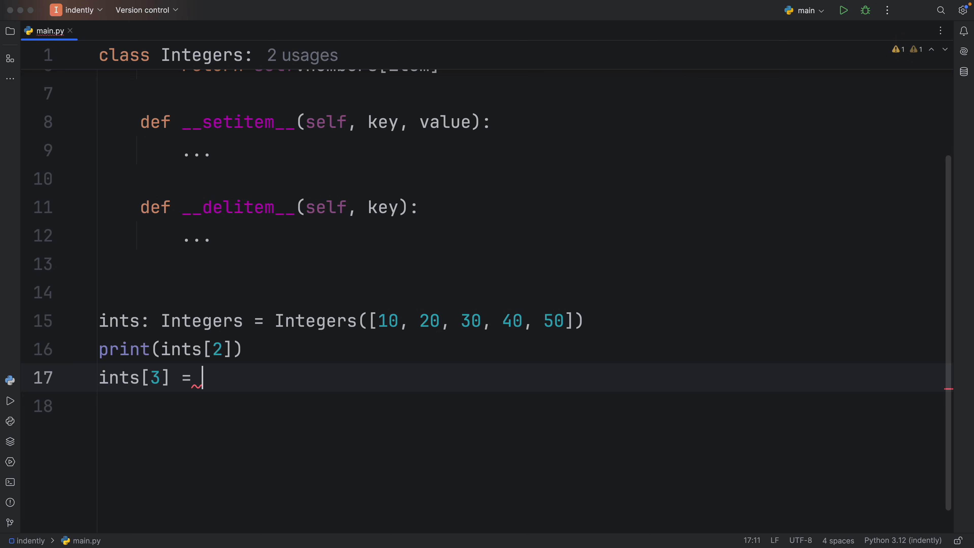
text(10)
click(525, 406)
text(del)
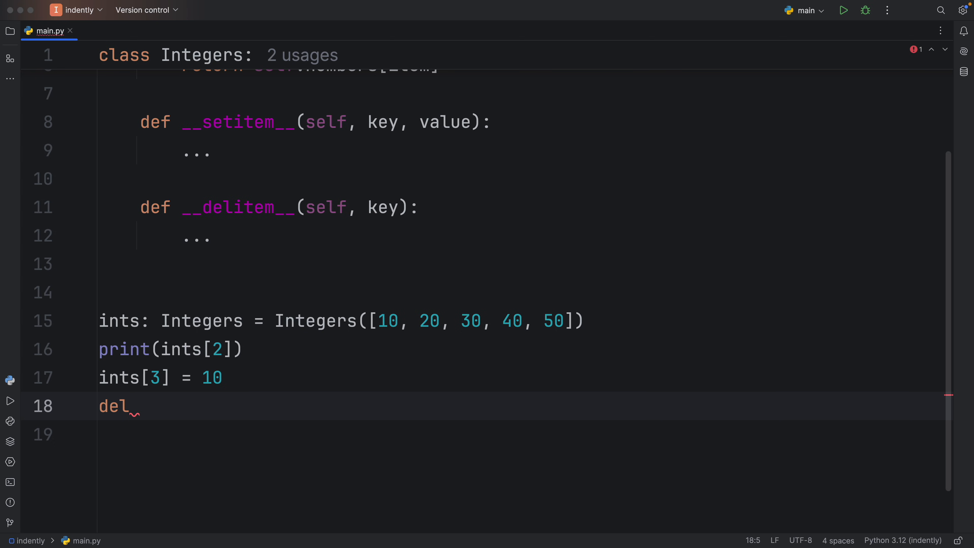
text(ints)
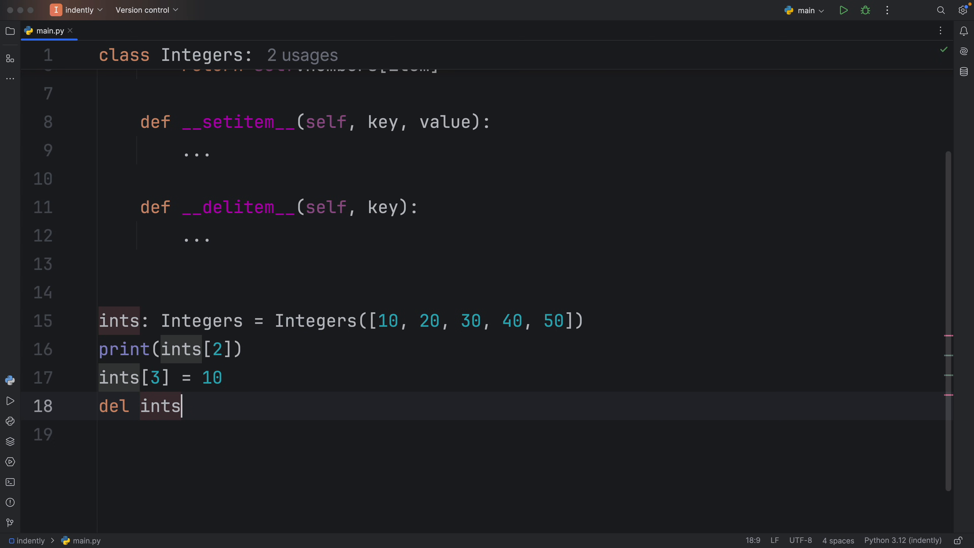
text([3])
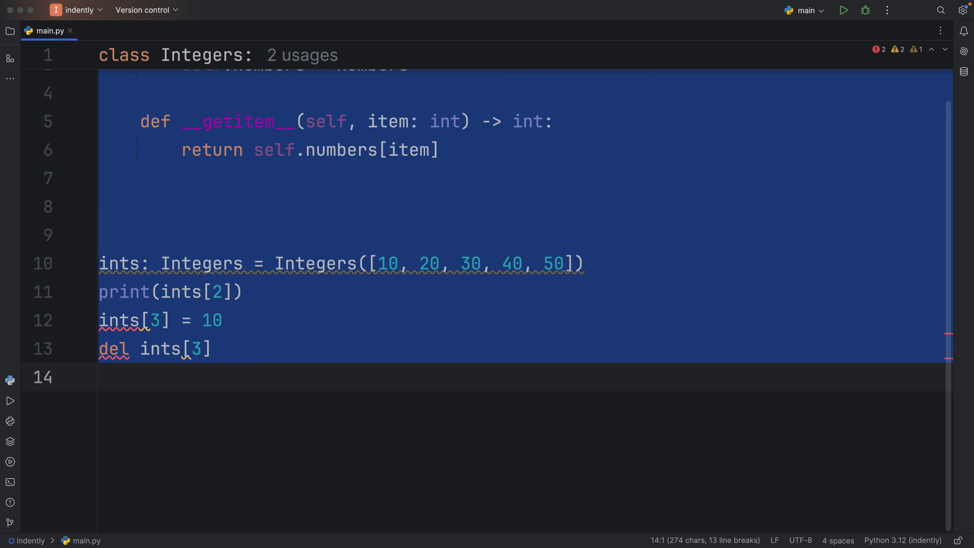
click(844, 10)
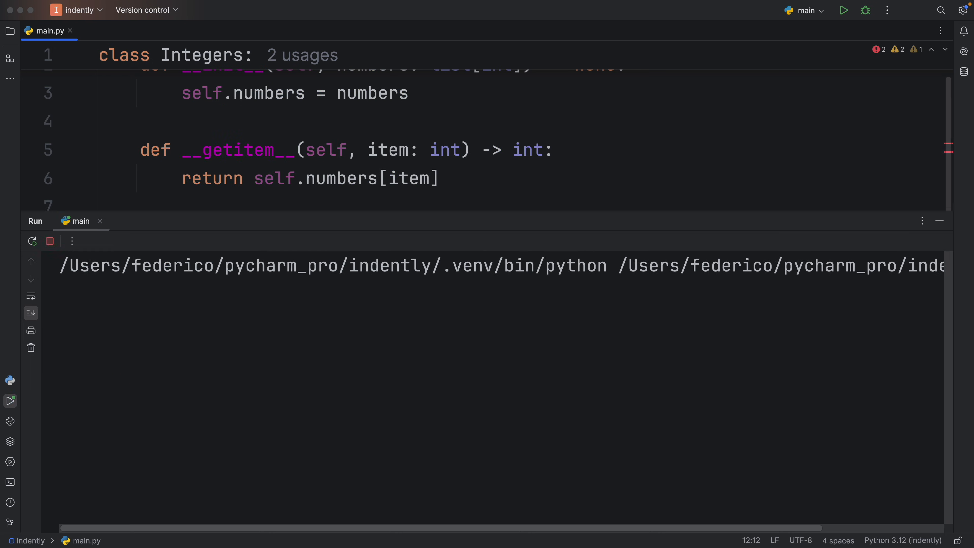